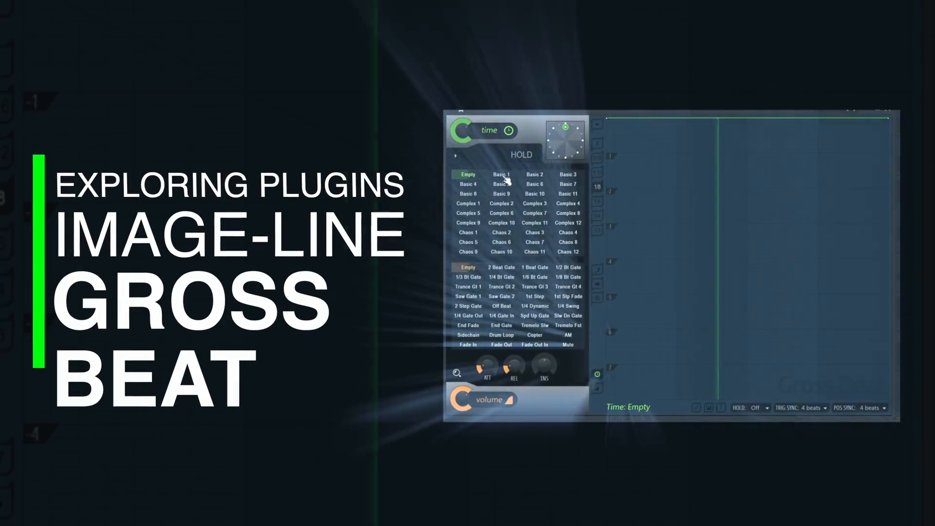
- Audition the Basic 1, Basic 6 and Complex 11 time presets, returning to Basic 1
click(501, 175)
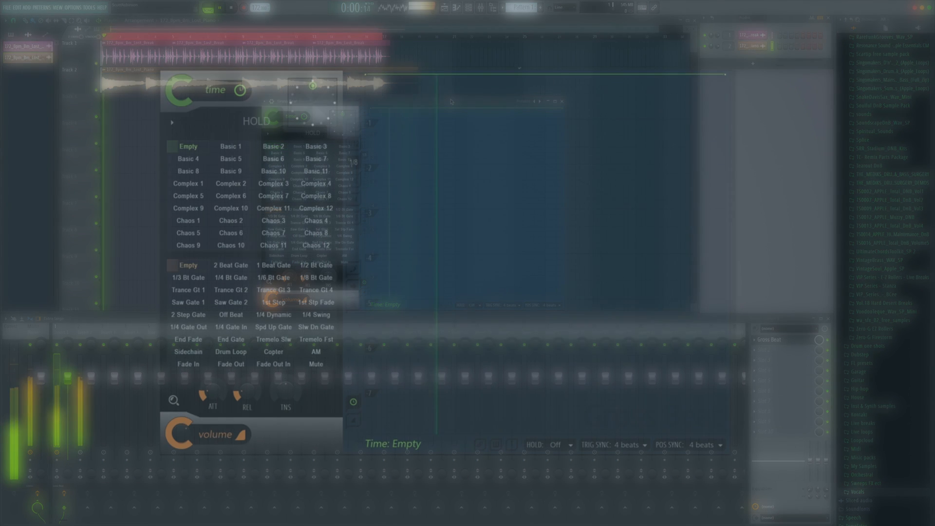
click(231, 146)
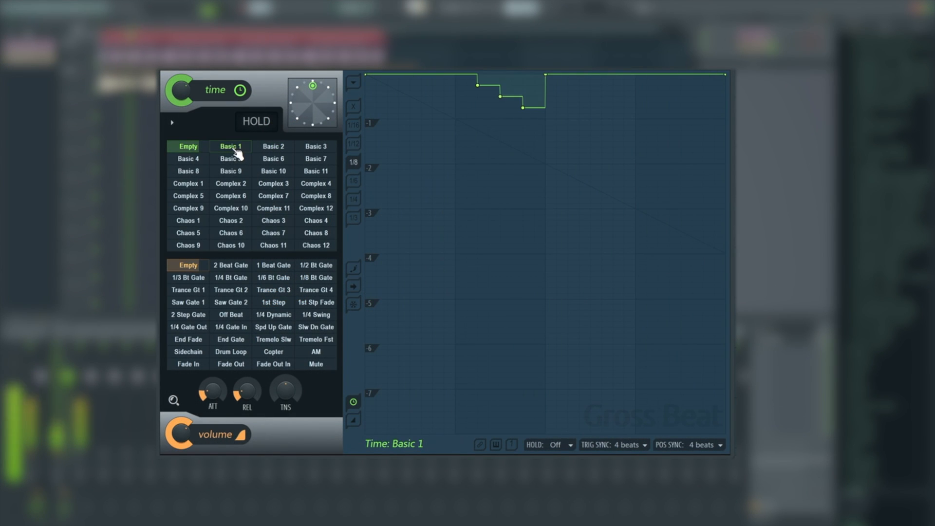
click(273, 159)
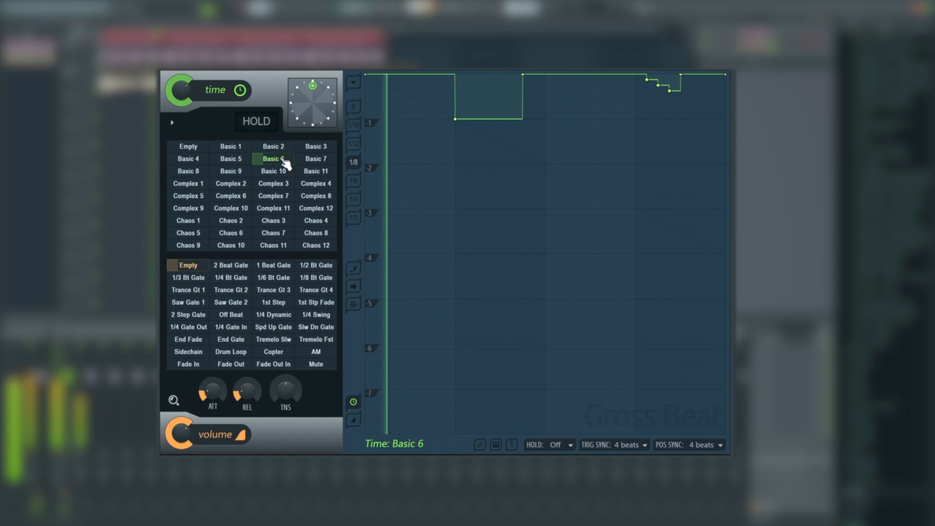
click(274, 208)
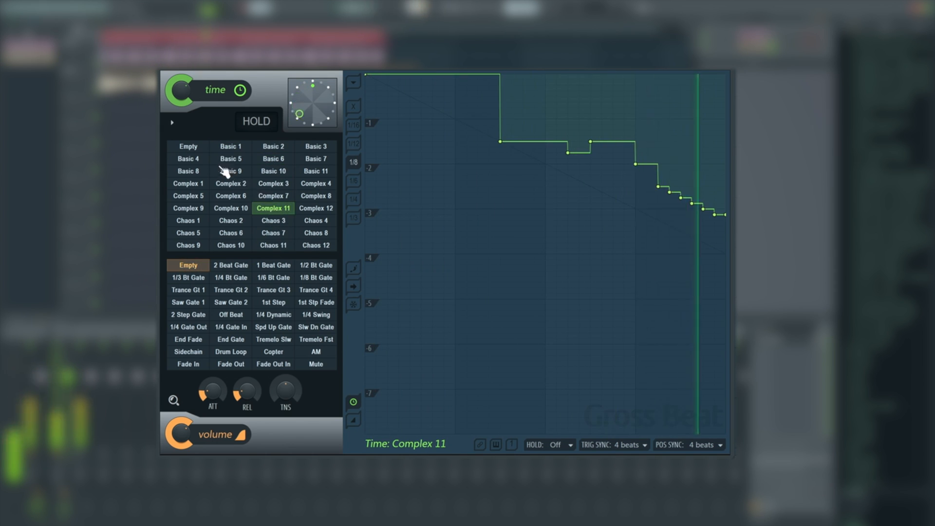
click(231, 146)
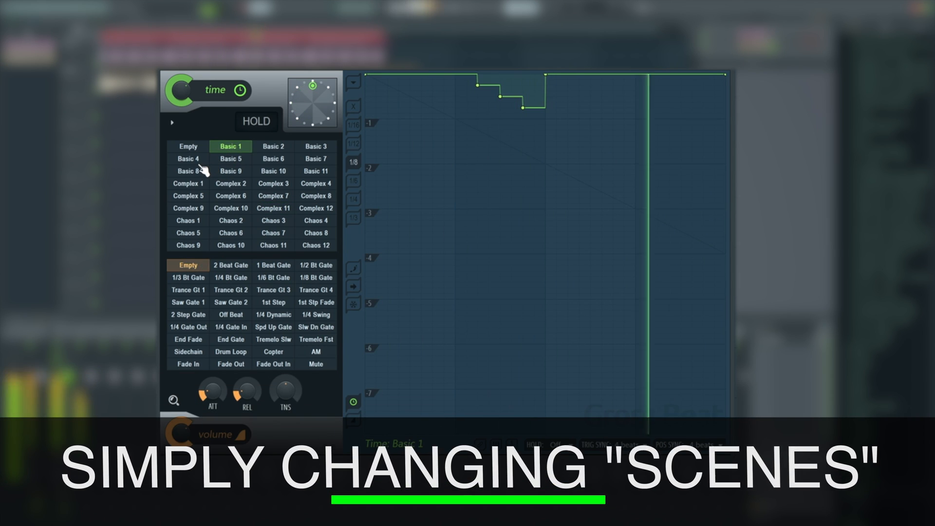
- Try the Basic 4, Basic 3, Basic 7 and Basic 1 time presets, then clear time to Empty
click(188, 159)
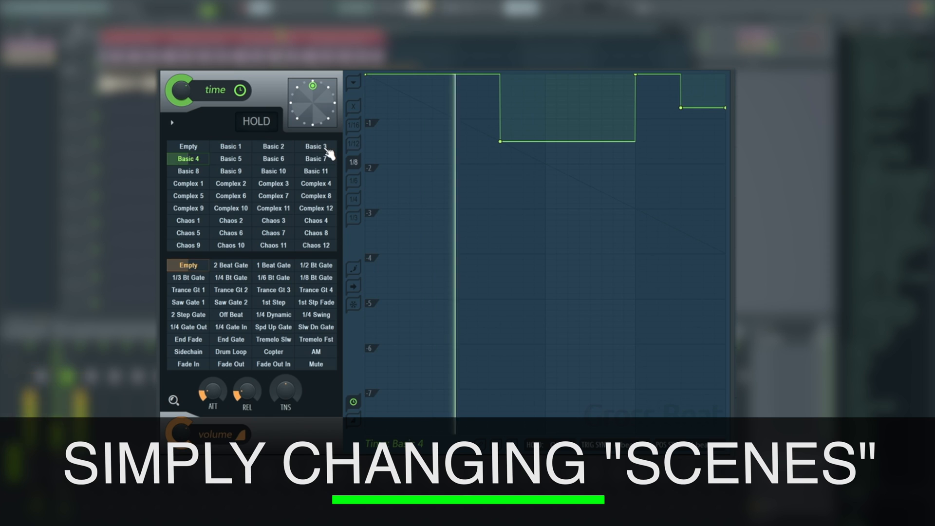
click(316, 146)
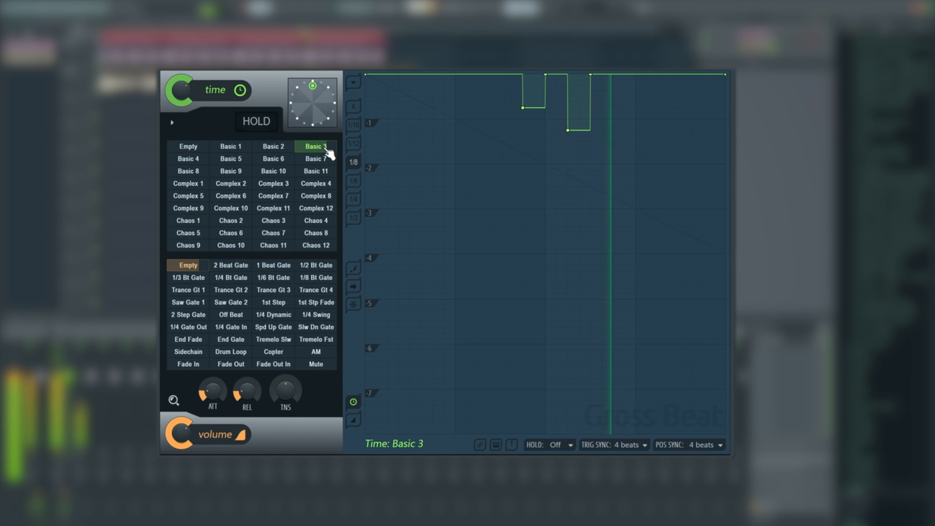
click(316, 159)
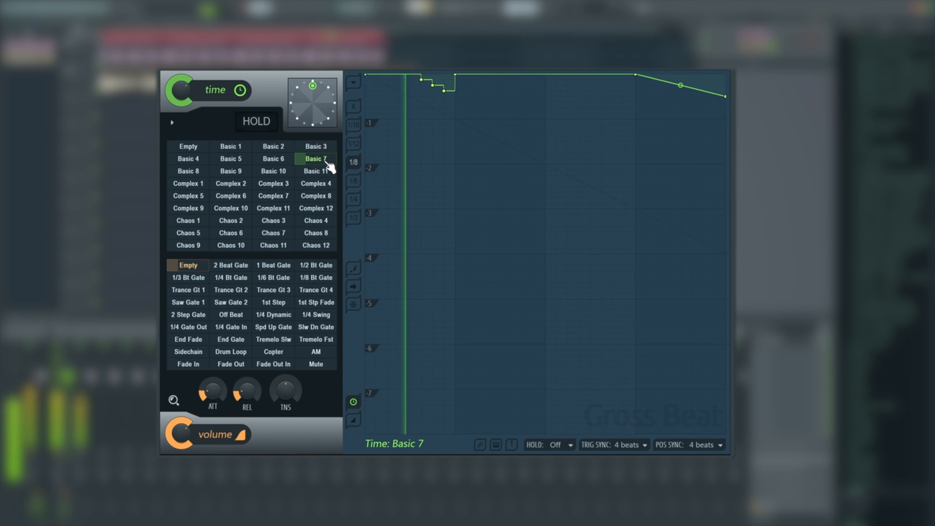
click(230, 146)
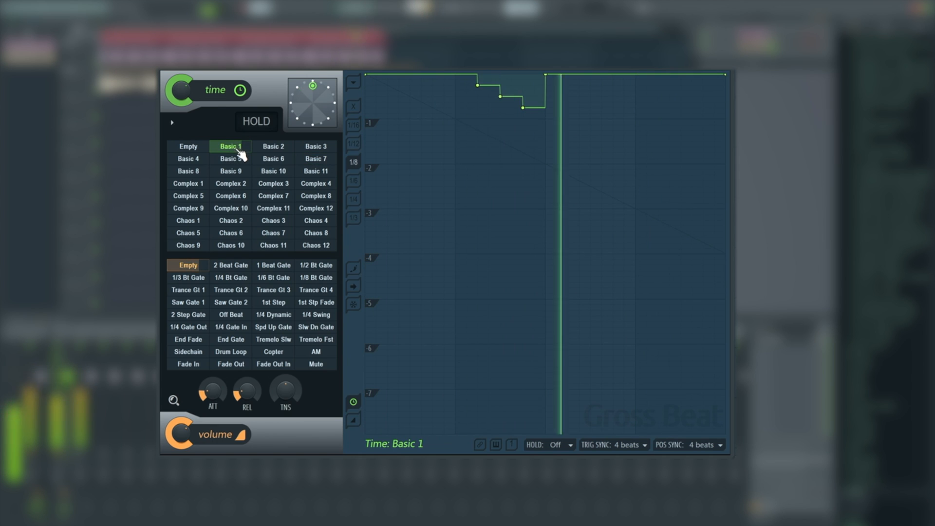
click(187, 147)
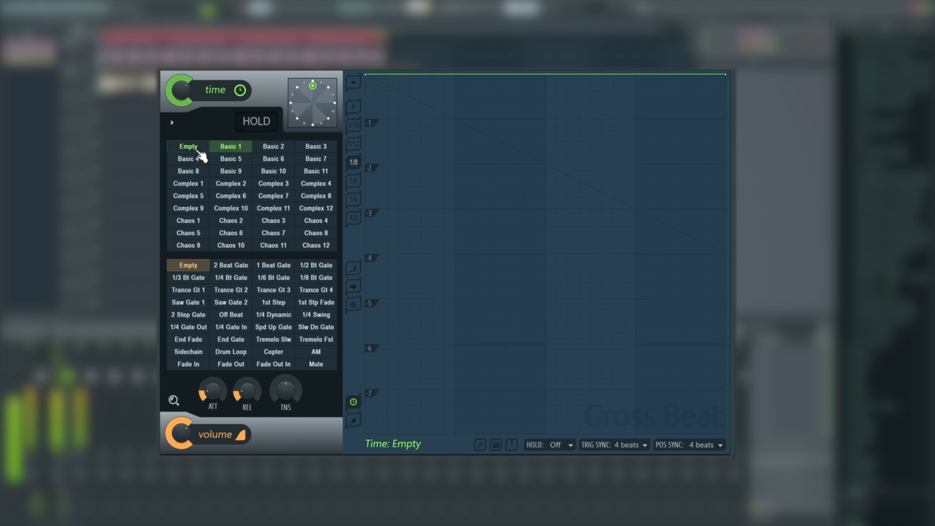
click(187, 146)
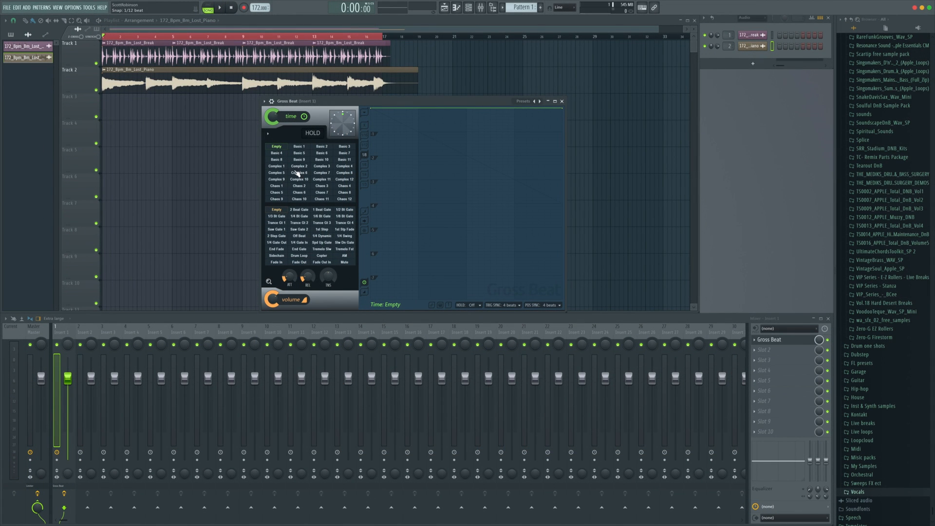
- Audition the 2 Beat Gate volume preset, then clear the volume envelope to Empty
click(299, 229)
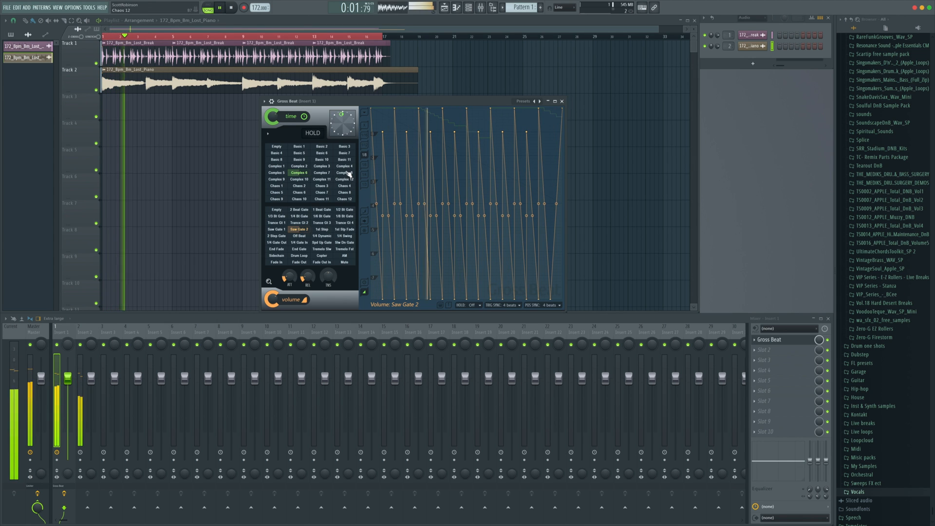
click(344, 166)
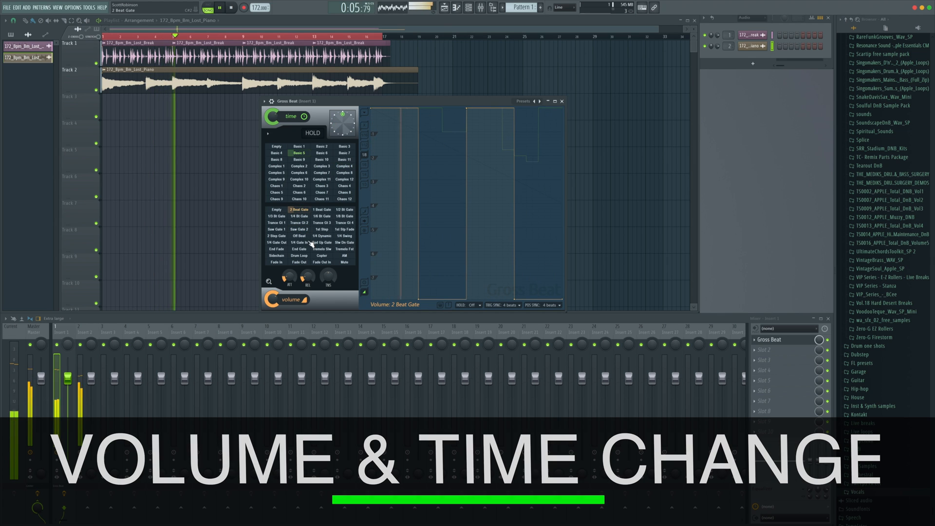
click(344, 210)
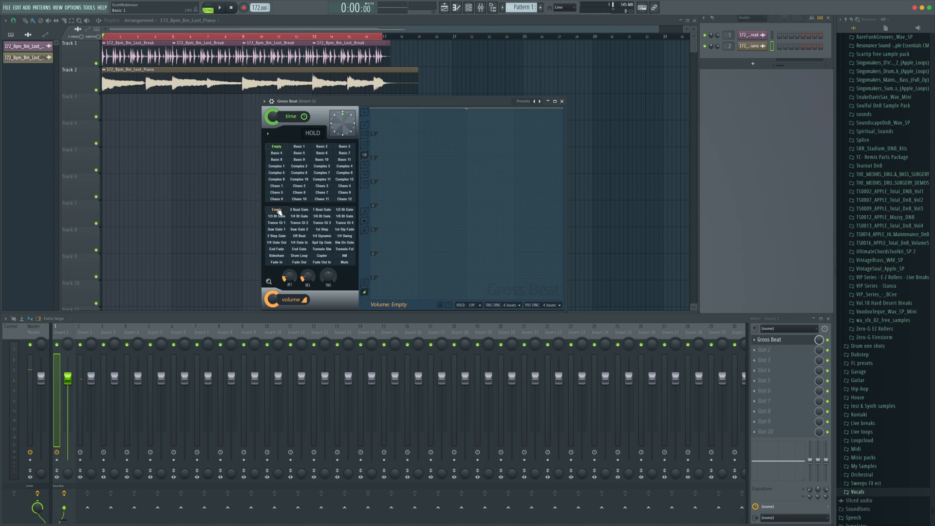
click(568, 101)
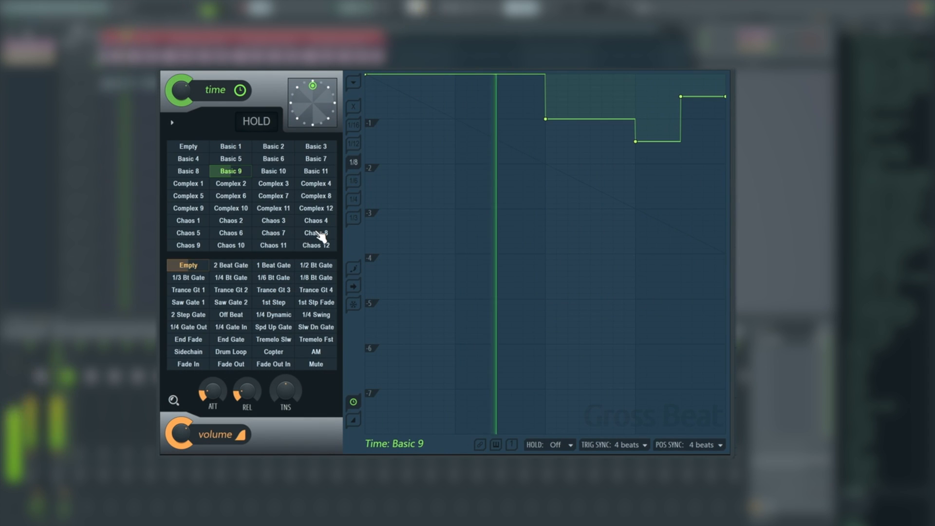
- Try the Chaos 8, Complex 8 and Complex 3 time presets, then clear time to Empty
click(316, 233)
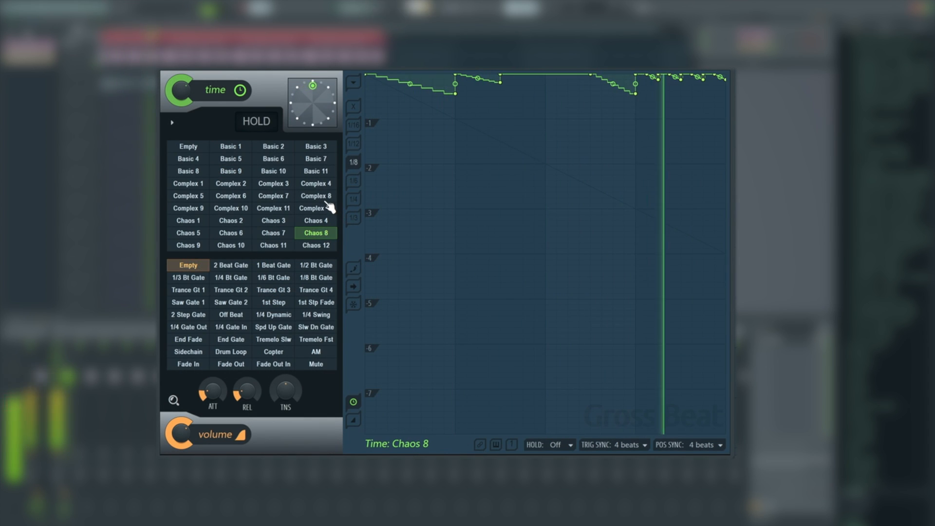
click(315, 196)
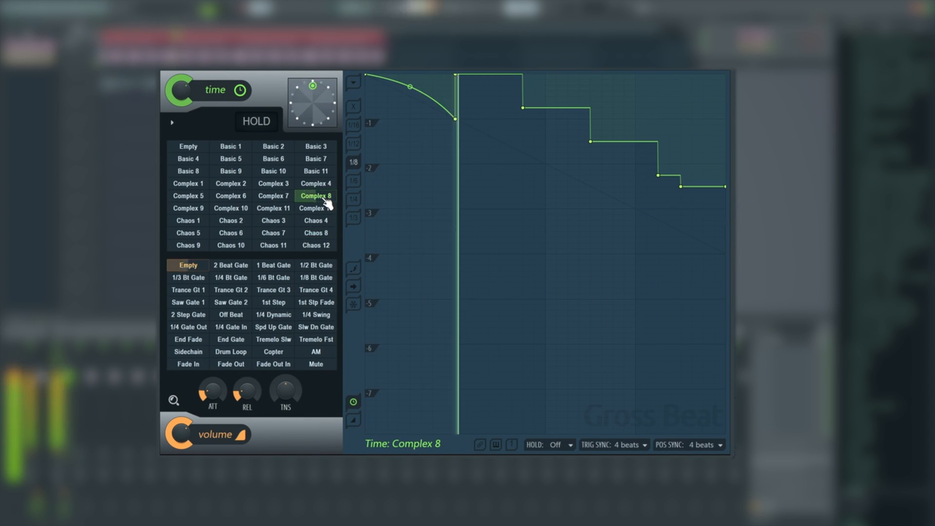
click(188, 146)
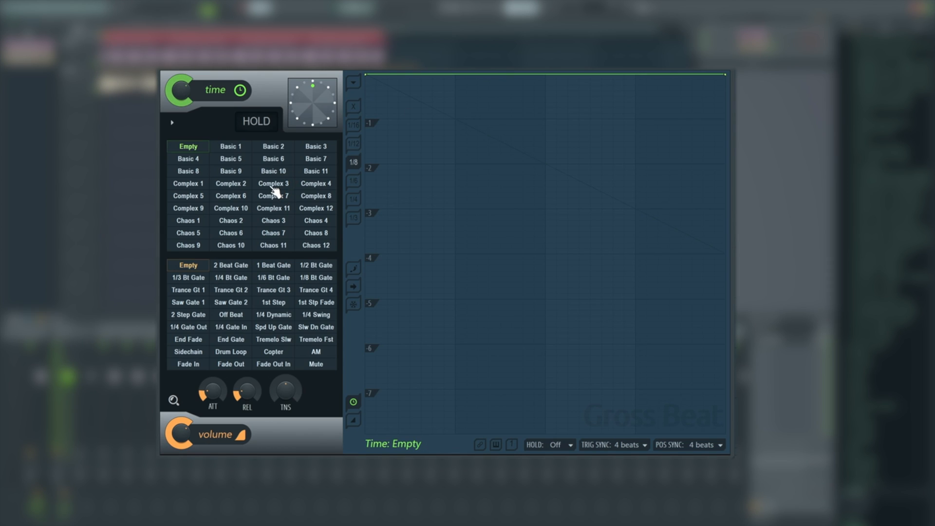
click(273, 183)
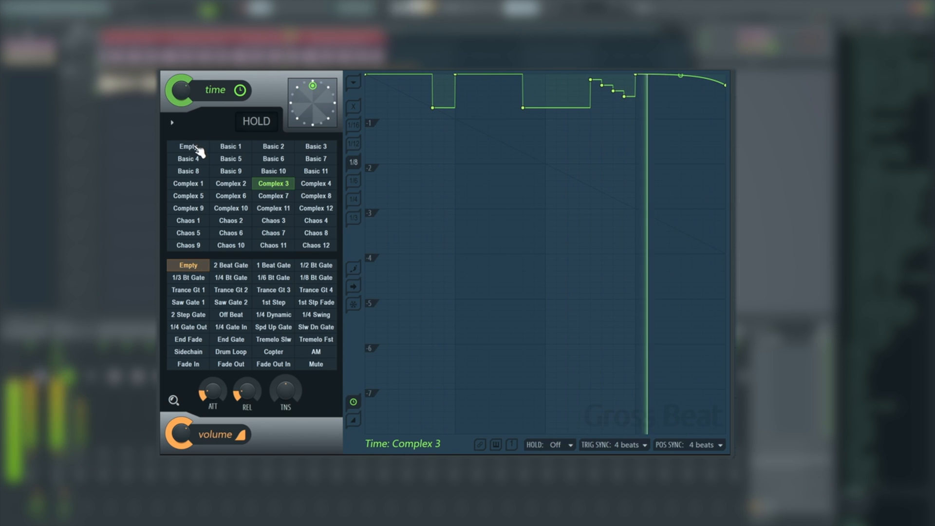
click(187, 147)
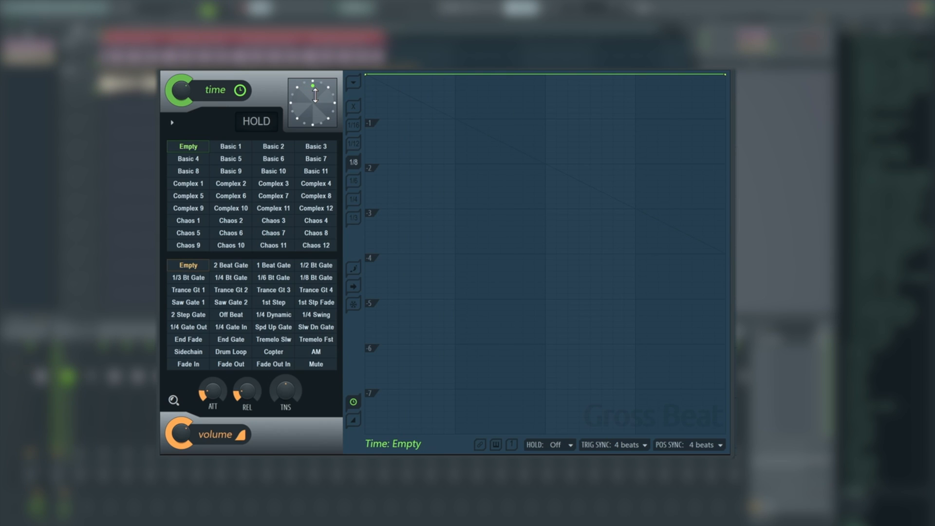
- Open Gross Beat's extra options list and close it again
click(173, 122)
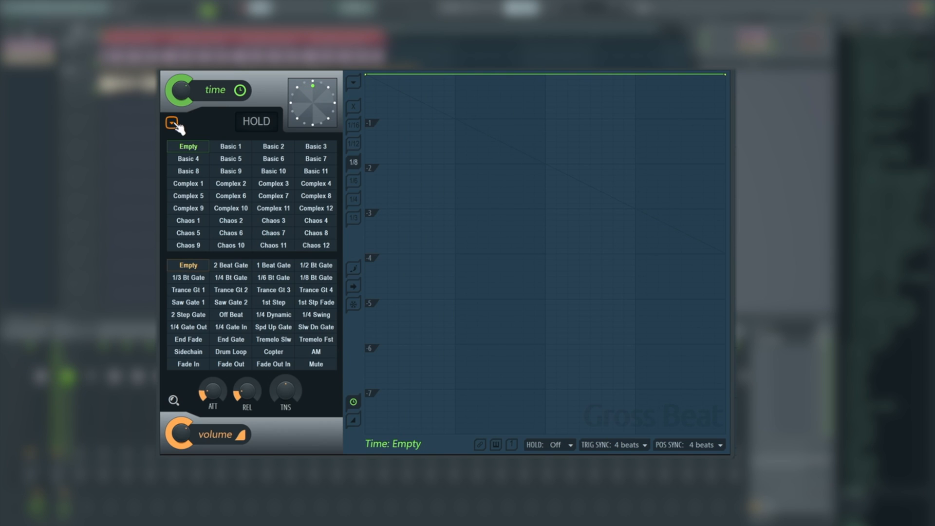
click(172, 122)
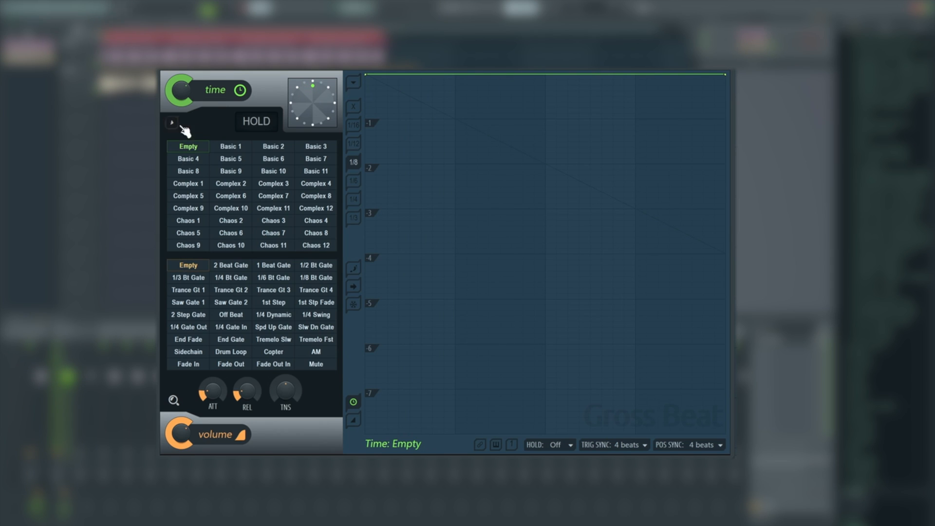
click(172, 122)
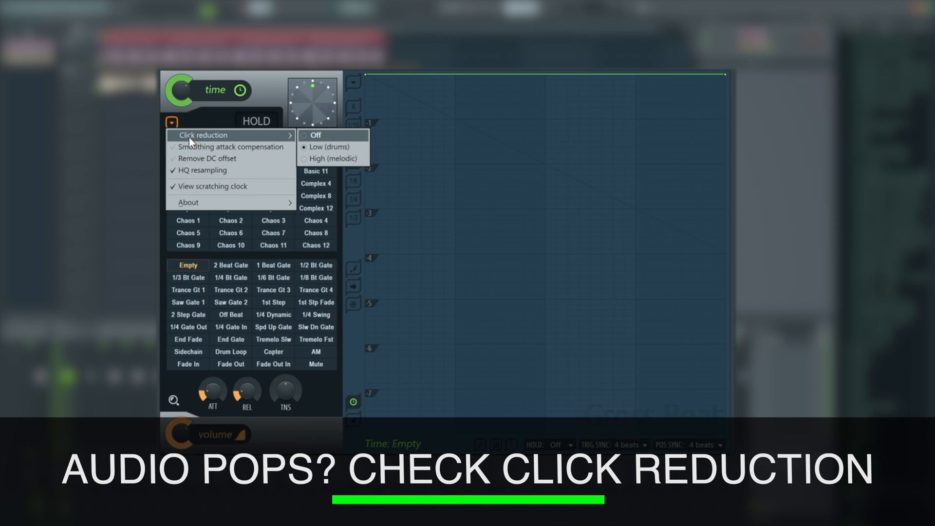
mouse_move(344, 161)
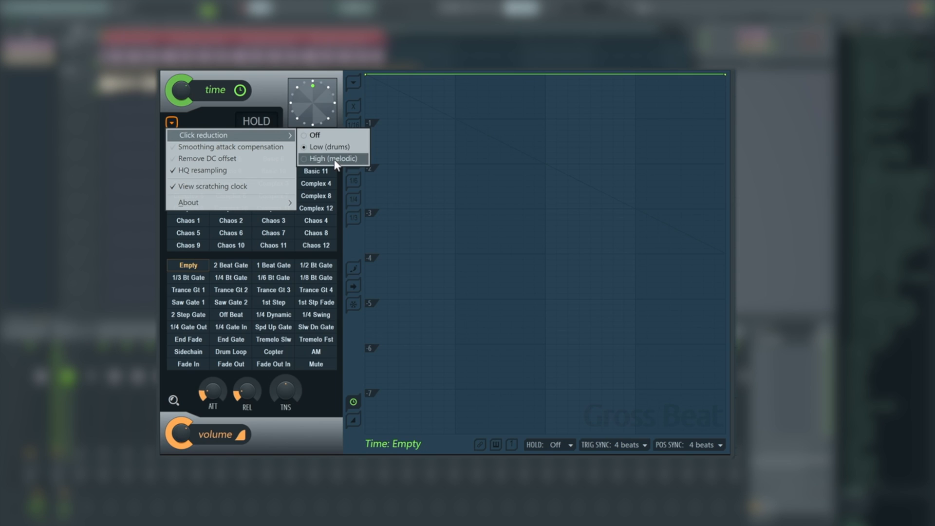
mouse_move(337, 147)
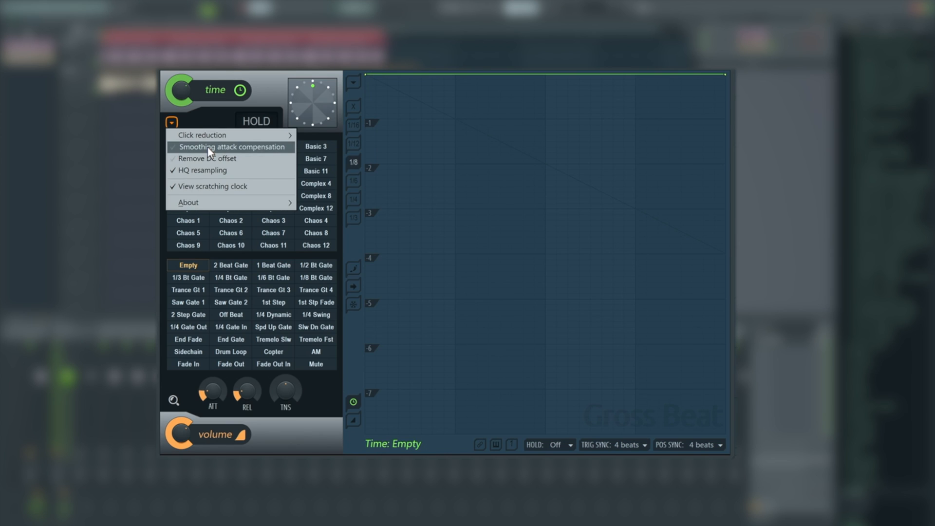
mouse_move(209, 164)
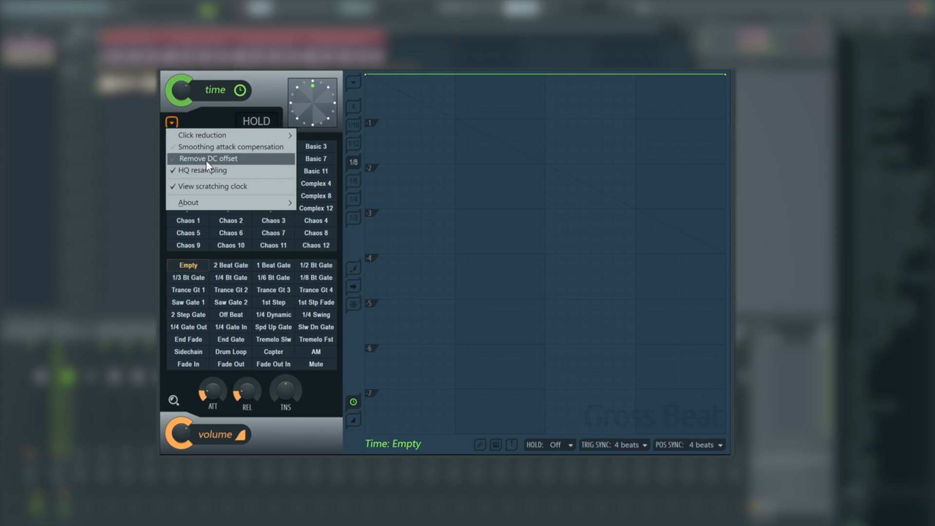
mouse_move(201, 165)
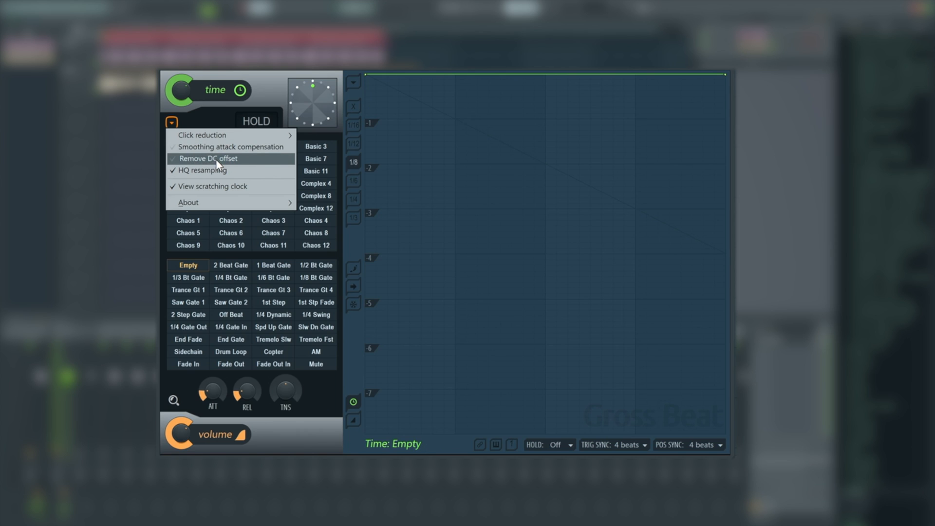
mouse_move(224, 172)
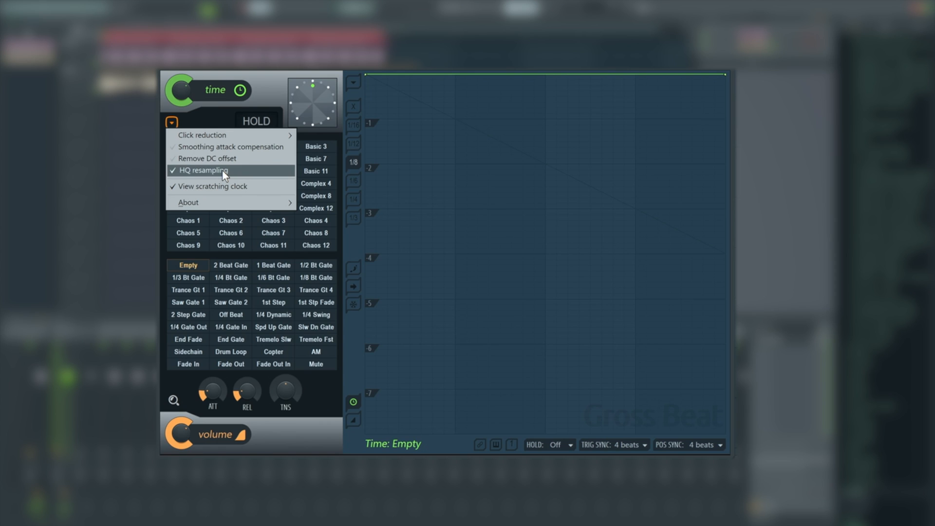
mouse_move(223, 195)
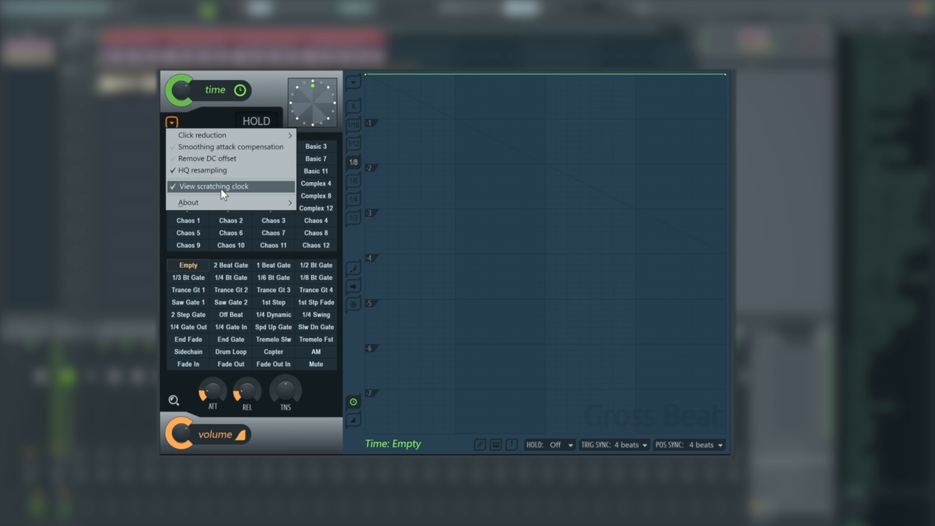
click(189, 203)
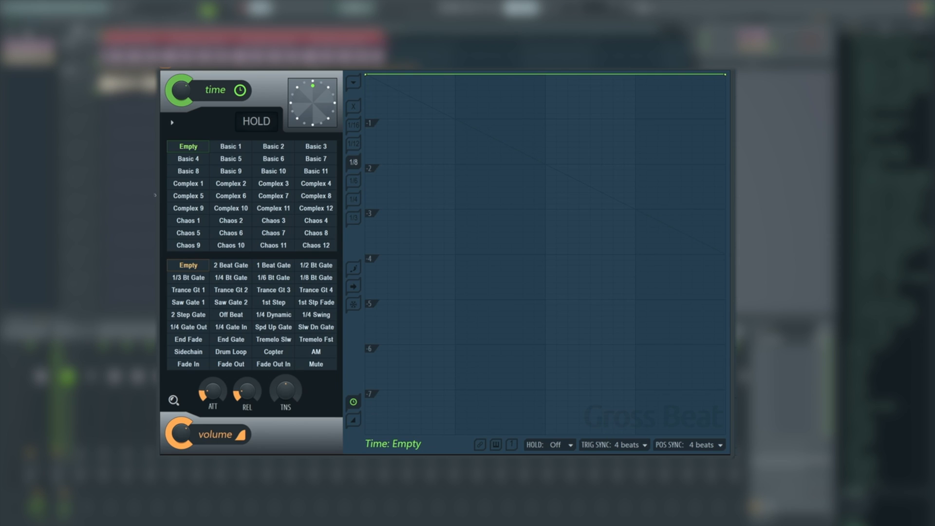
- Audition Basic 5, Complex 10 and Complex 3, settling back on Basic 5
click(230, 159)
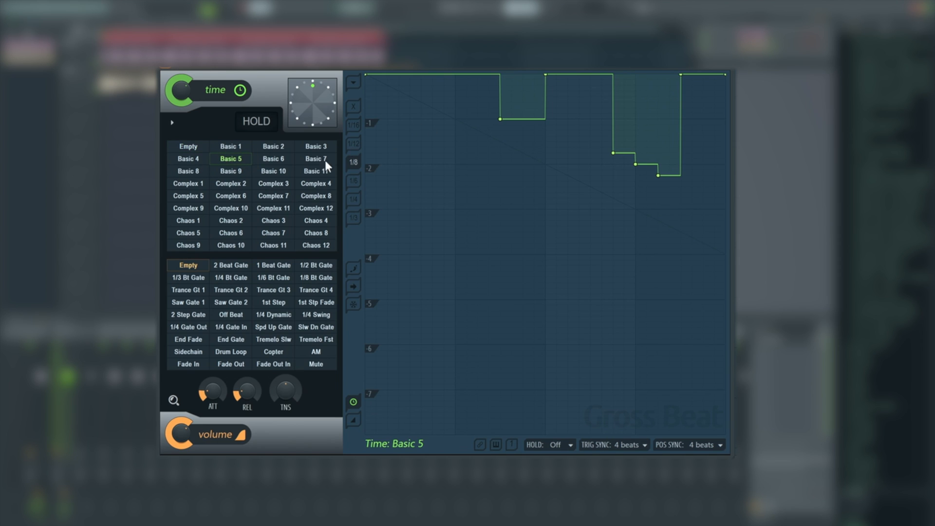
click(231, 208)
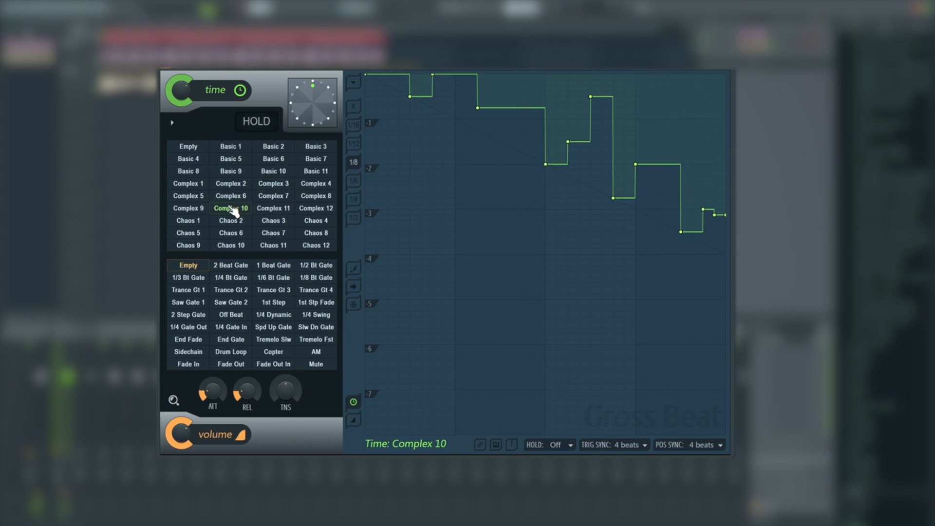
click(273, 183)
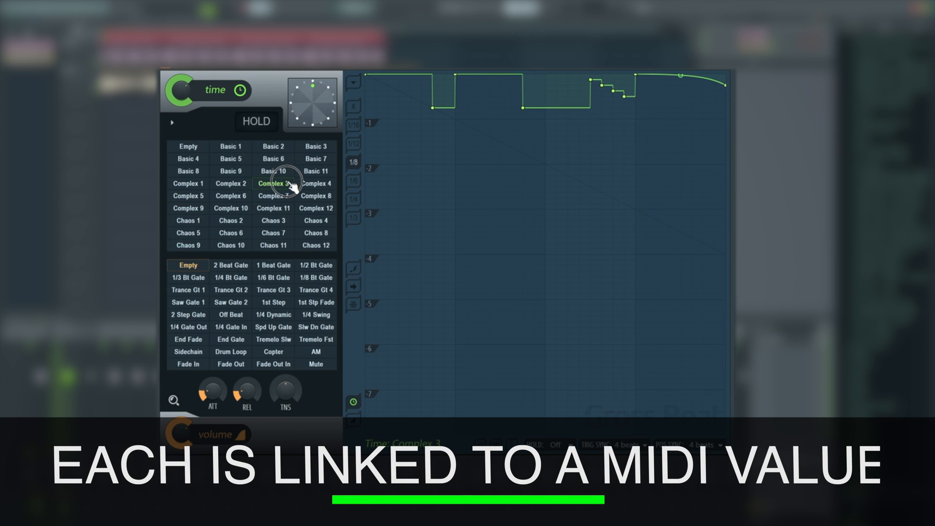
click(230, 158)
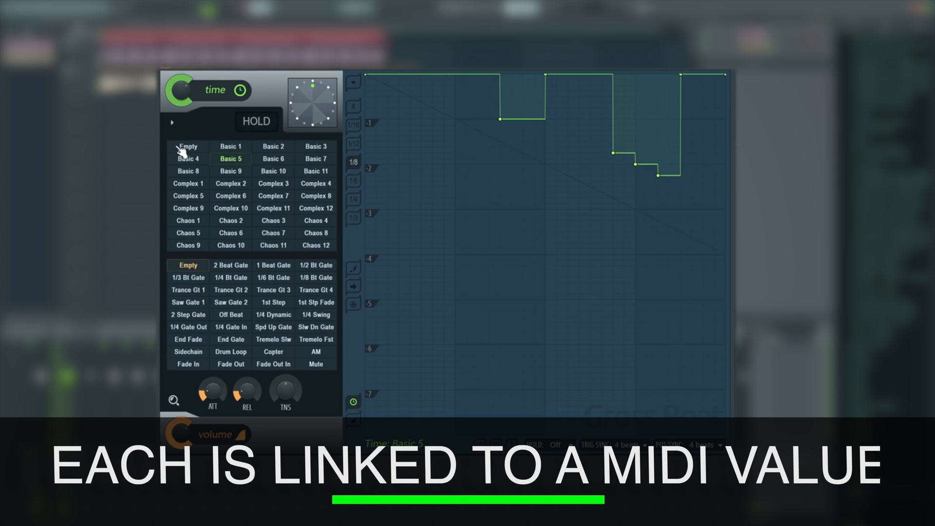
- Audition Tremelo Slw, then set both the time and volume patterns to Empty
click(273, 340)
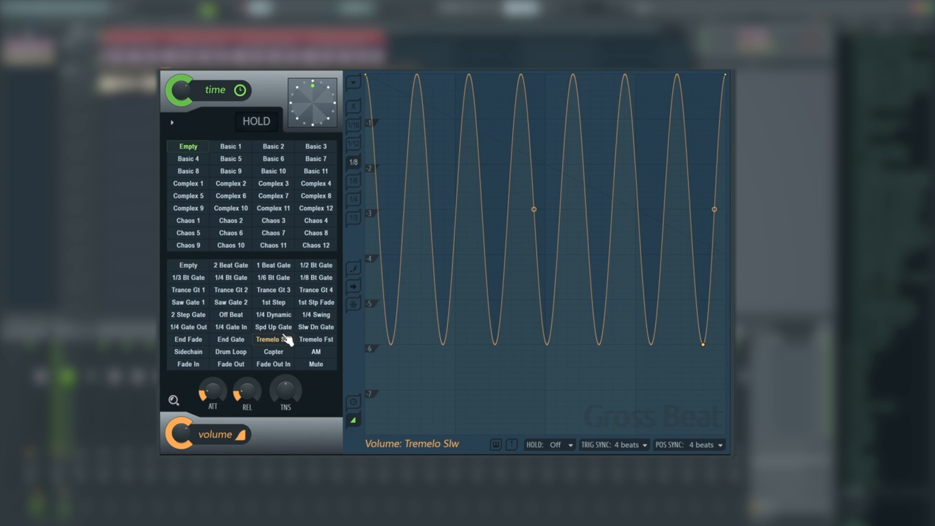
mouse_move(685, 226)
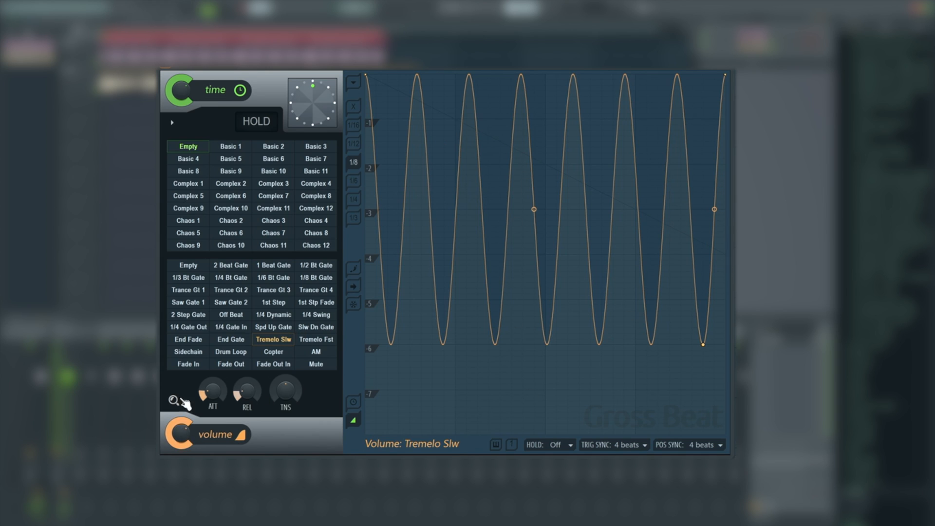
click(230, 184)
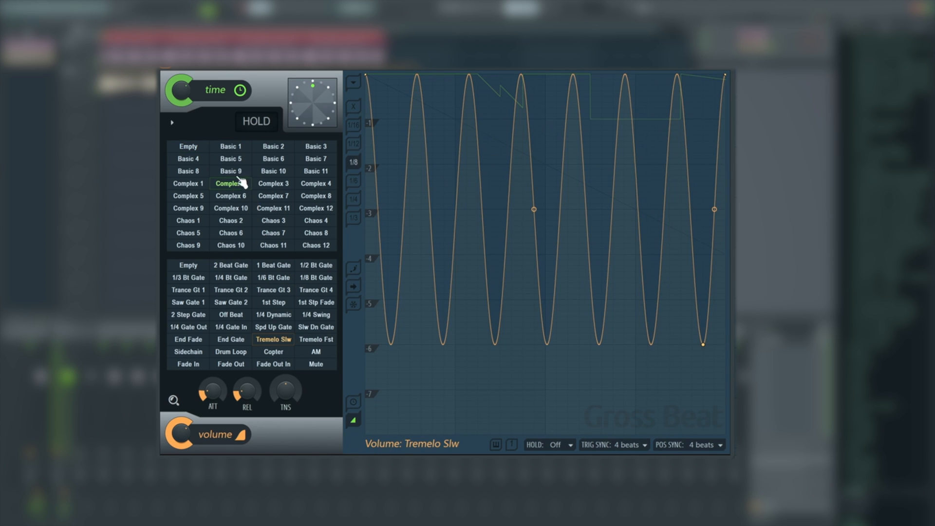
click(188, 147)
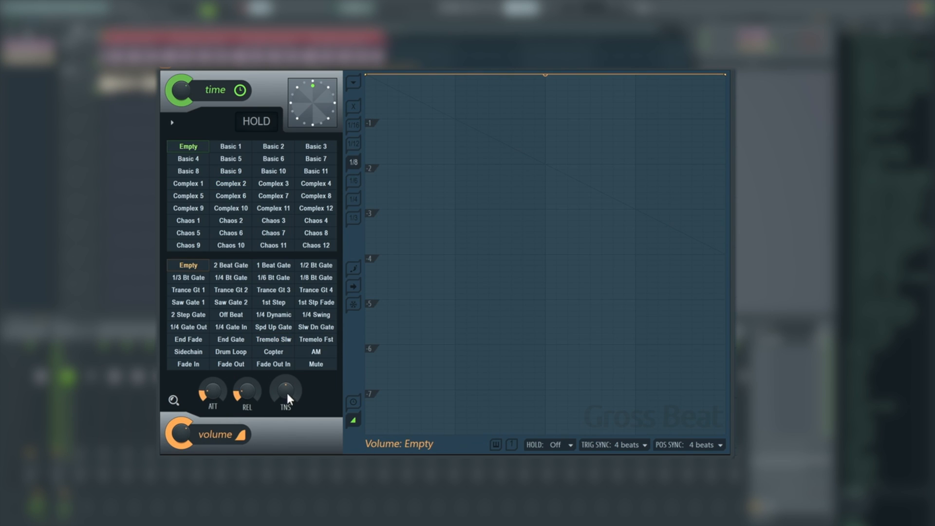
click(231, 327)
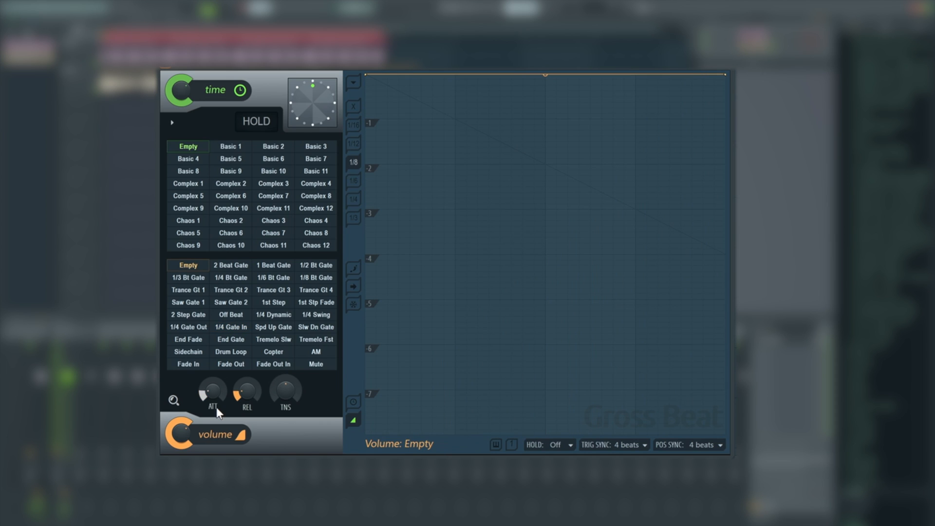
mouse_move(174, 401)
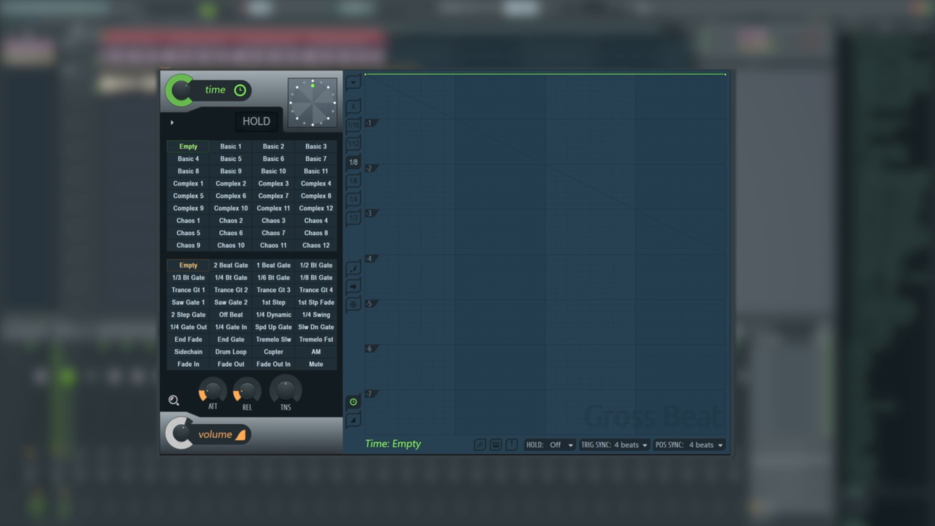
- Load the Stutter factory preset from the title bar's Presets menu
right_click(216, 90)
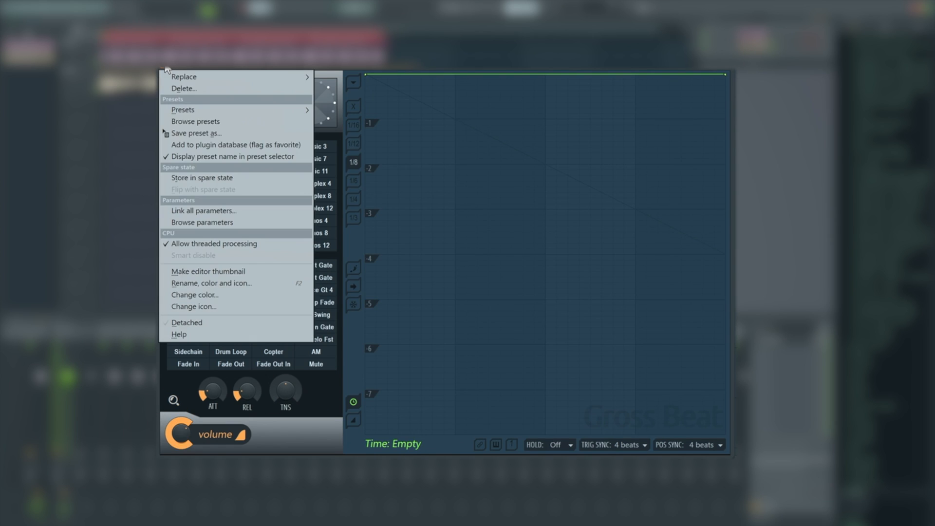
click(183, 110)
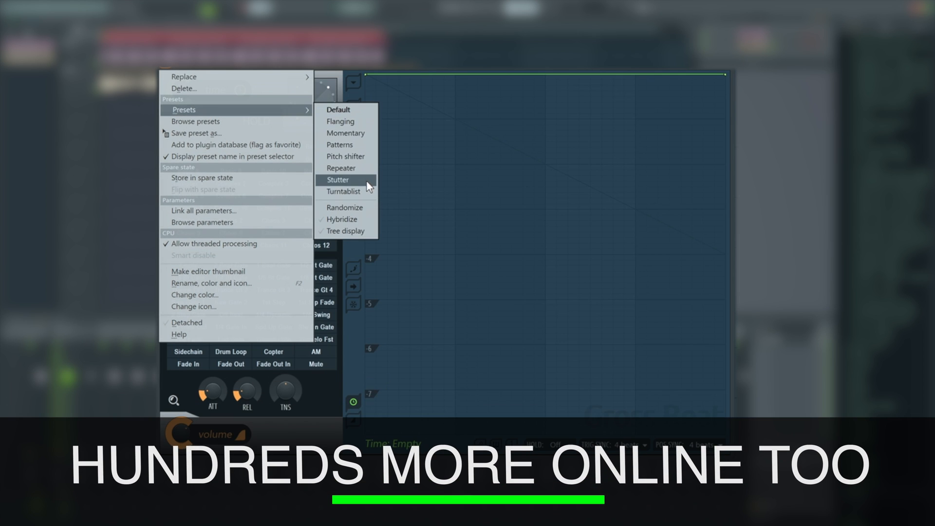
click(337, 180)
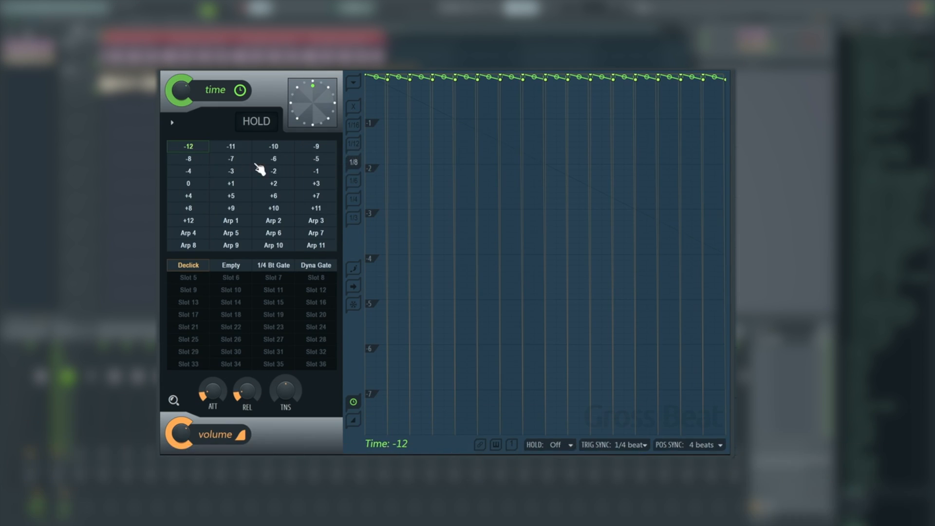
click(172, 122)
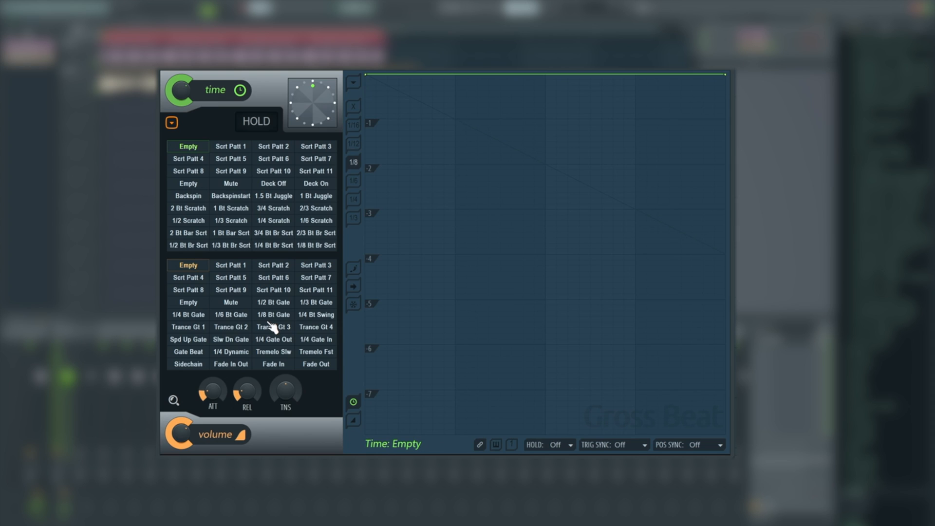
mouse_move(356, 271)
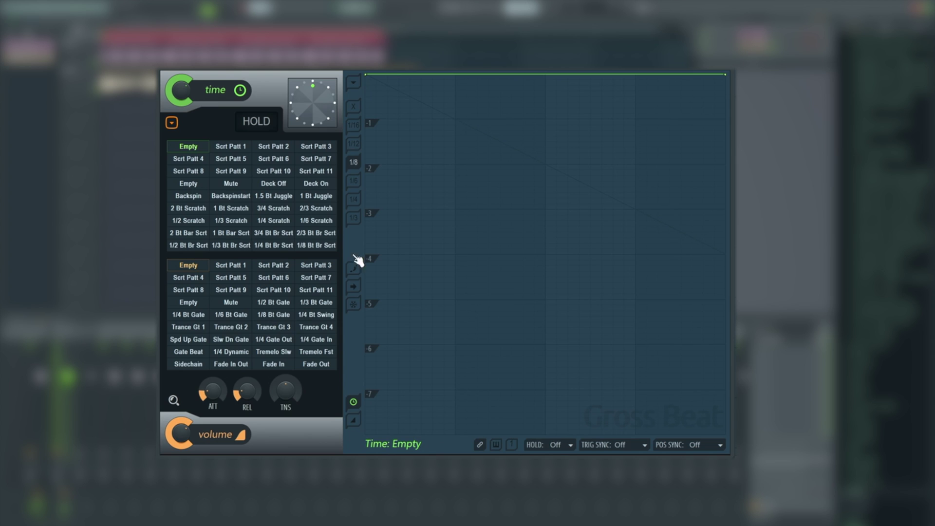
- Scale Scrt Patt 6's envelope levels into deeper dips and accept
click(353, 82)
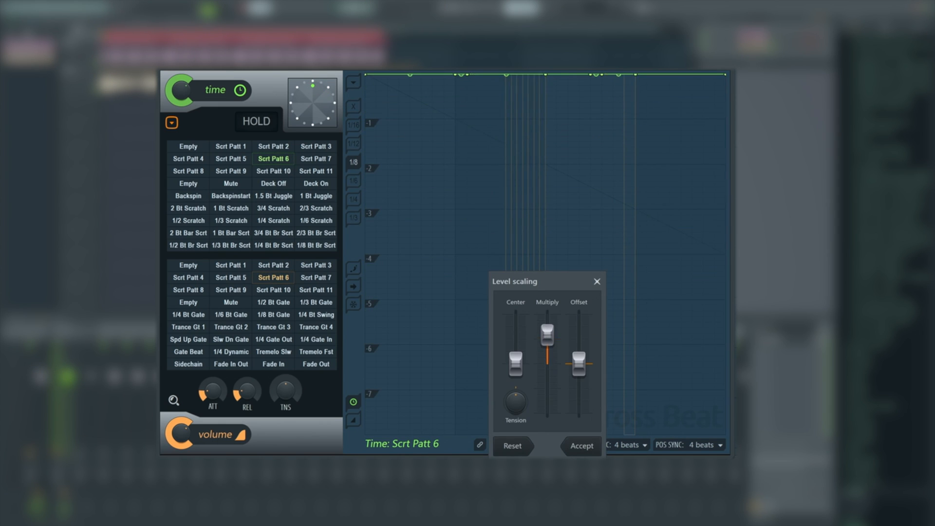
drag(514, 361, 515, 366)
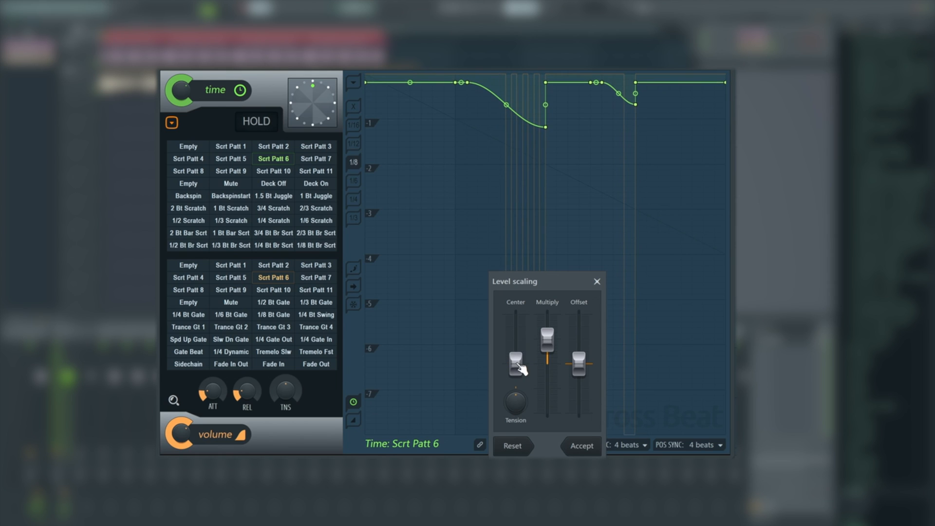
click(582, 446)
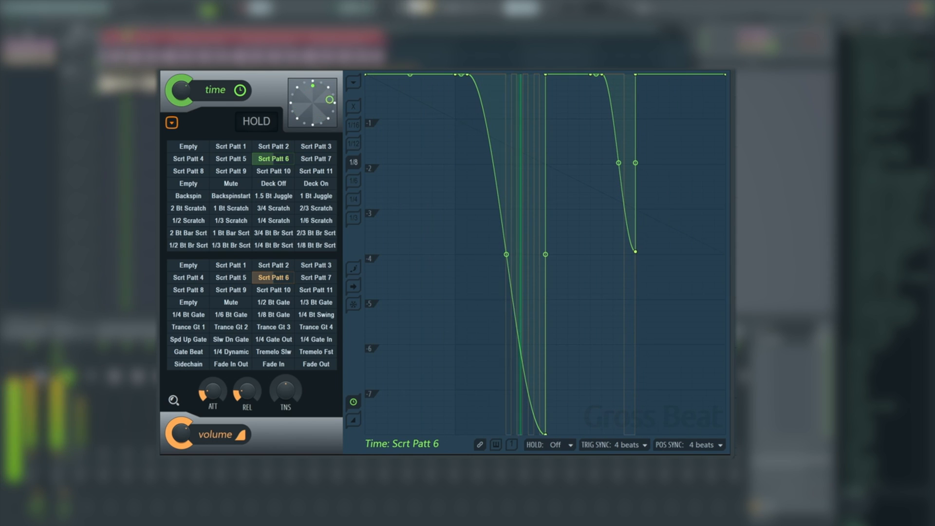
- Undo the level normalization, dismiss Decimate points, and start Smooth up on the envelope
click(354, 83)
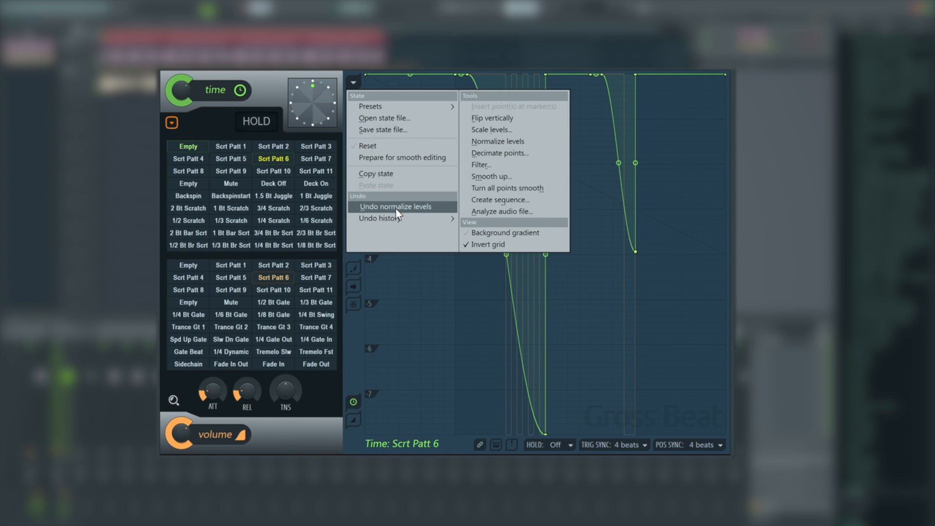
click(500, 153)
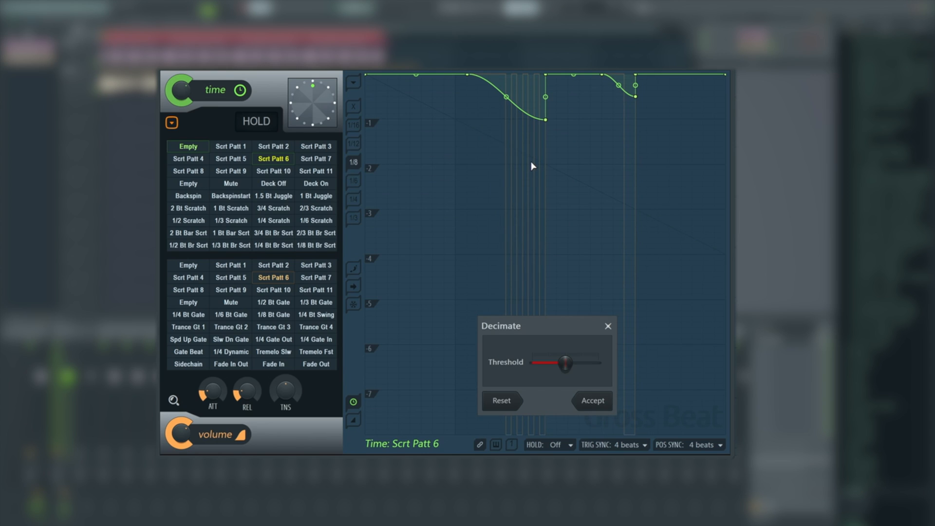
drag(564, 364, 531, 364)
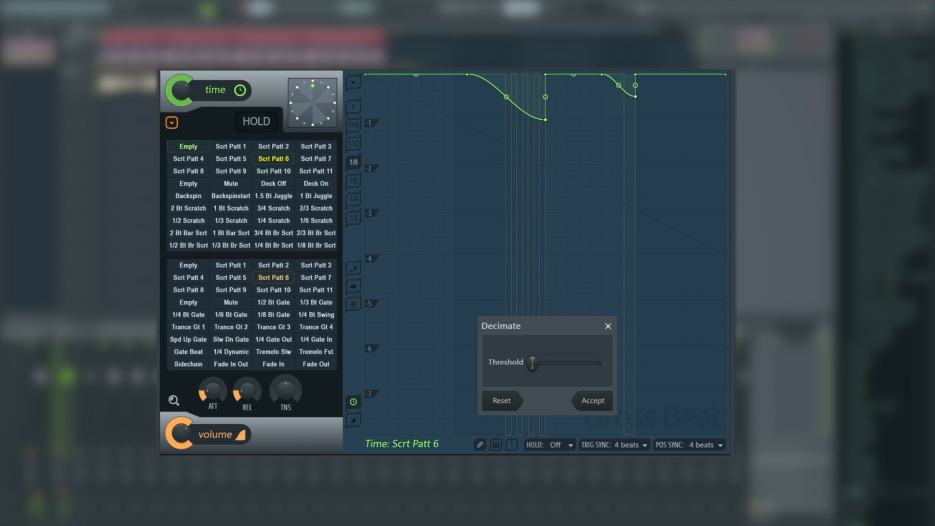
click(592, 400)
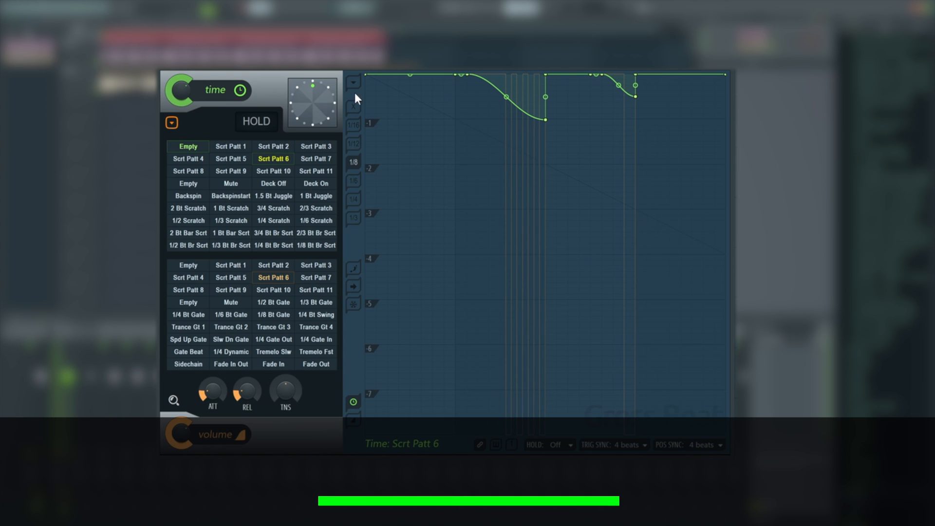
click(354, 83)
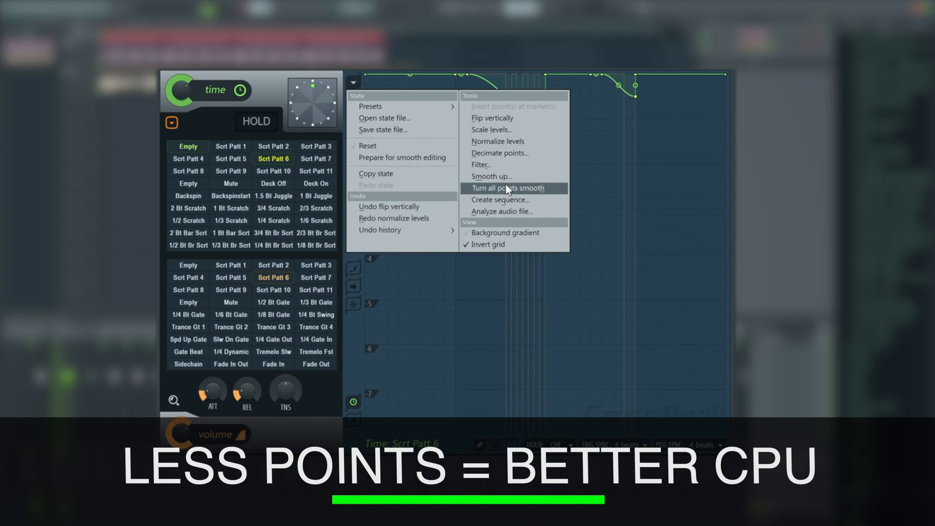
click(499, 153)
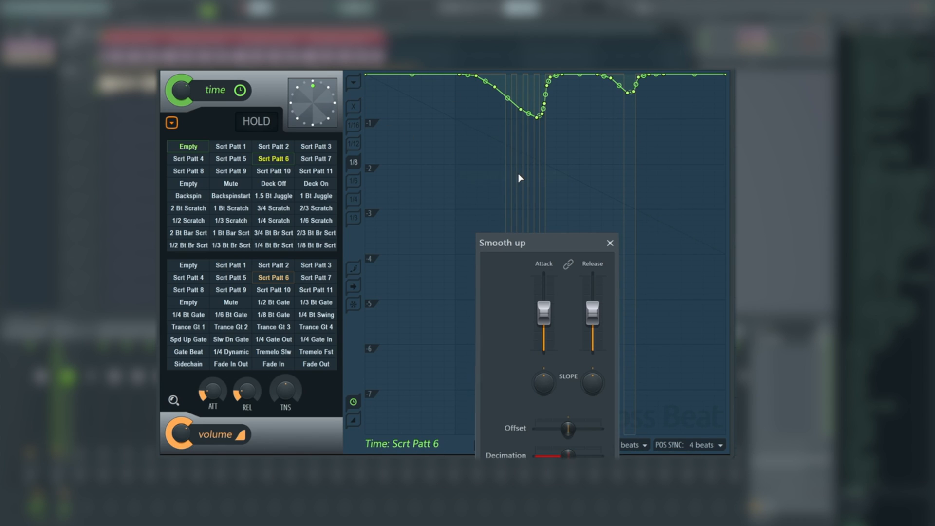
mouse_move(567, 111)
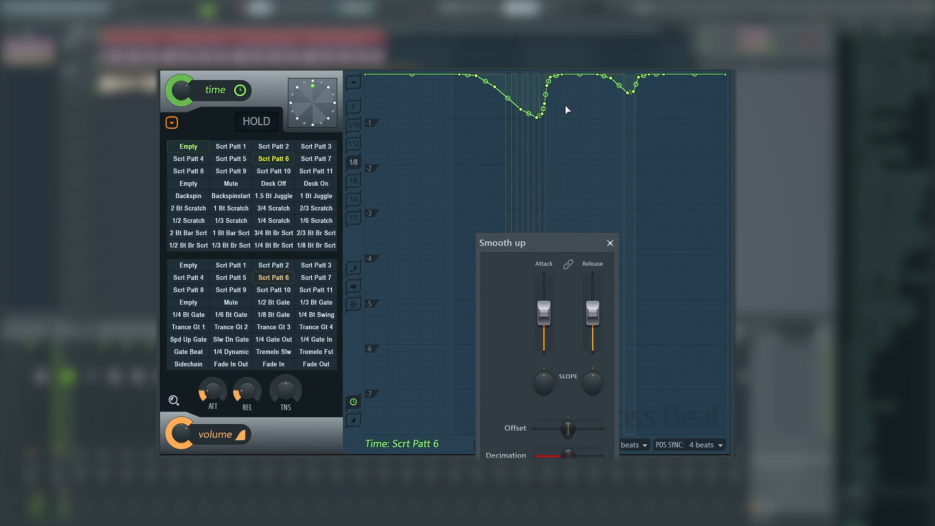
mouse_move(551, 308)
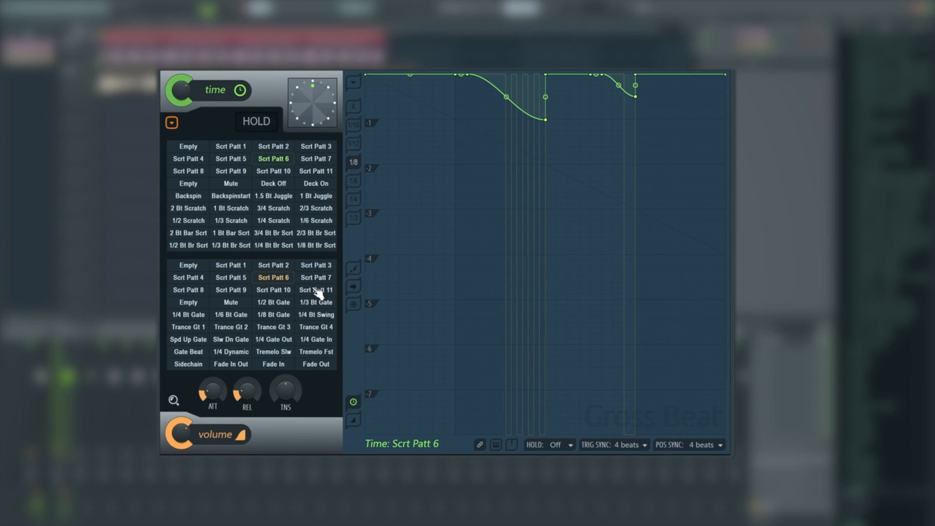
- Show Scrt Patt 6's volume envelope and undo its generated sequence
click(354, 83)
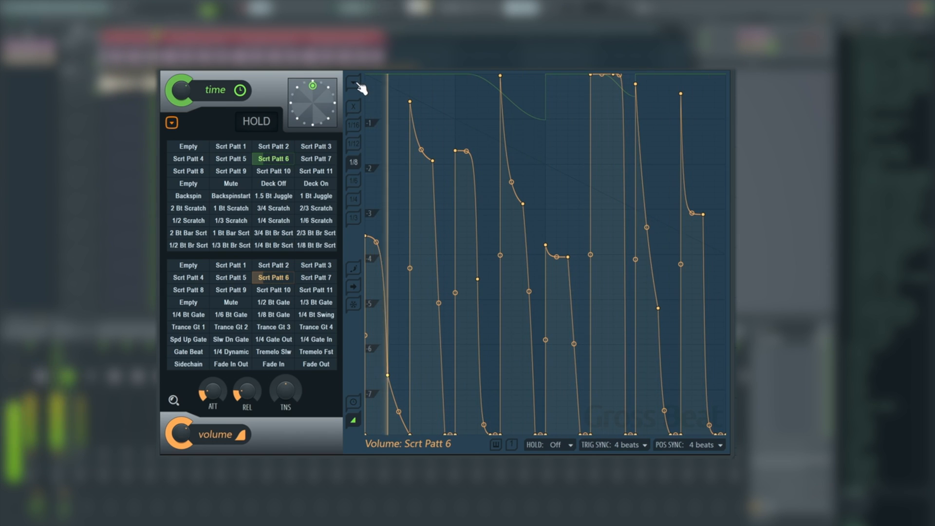
click(355, 83)
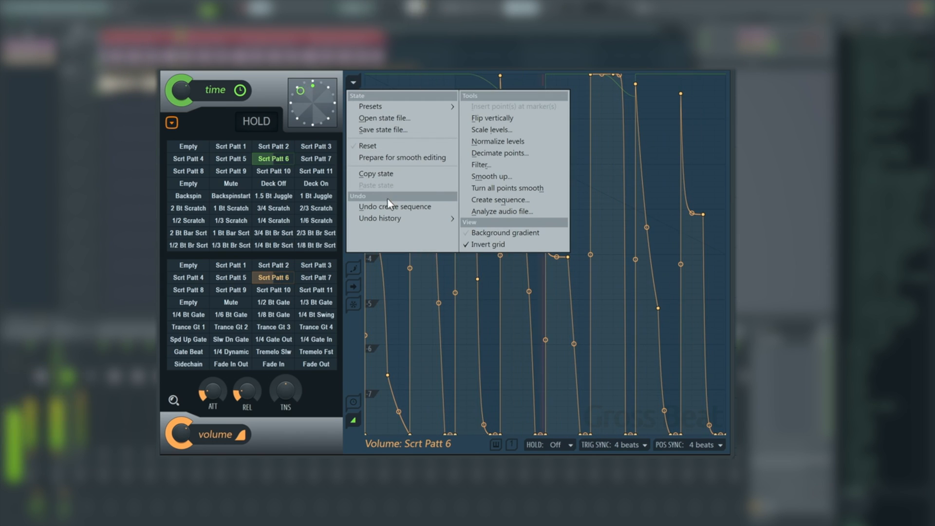
click(500, 153)
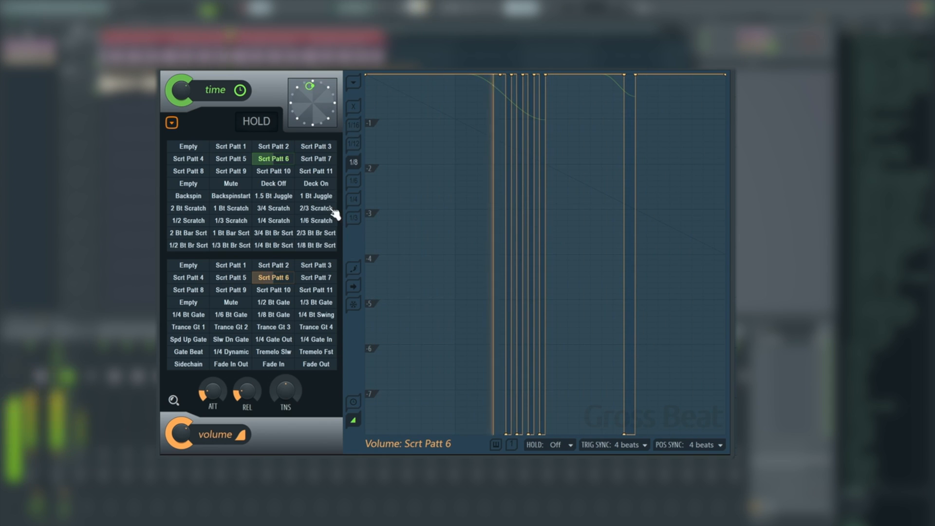
click(188, 147)
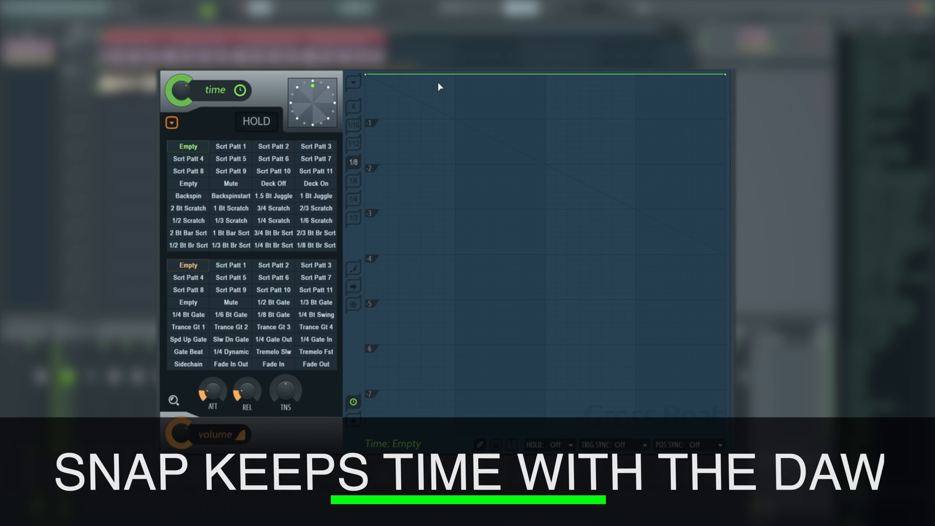
- Drag the time envelope into descending steps at beats one, two and three
click(413, 106)
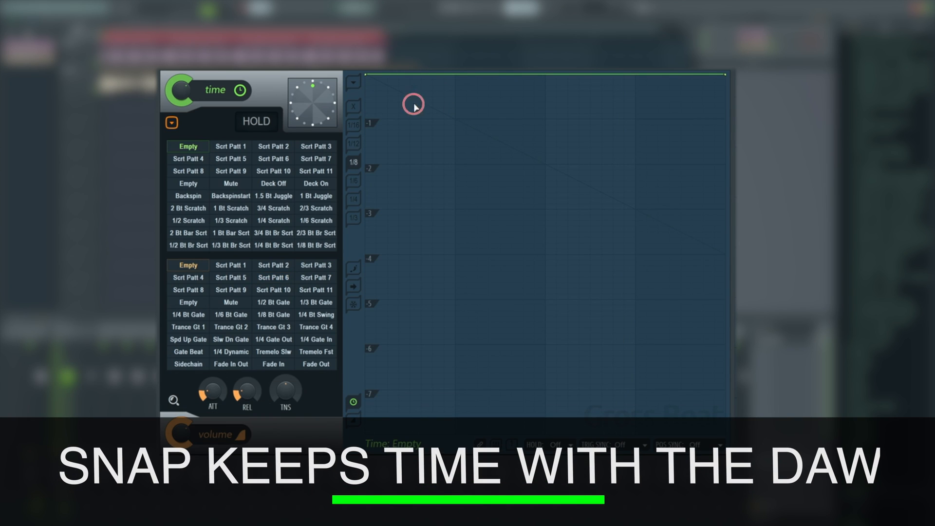
drag(413, 104, 433, 114)
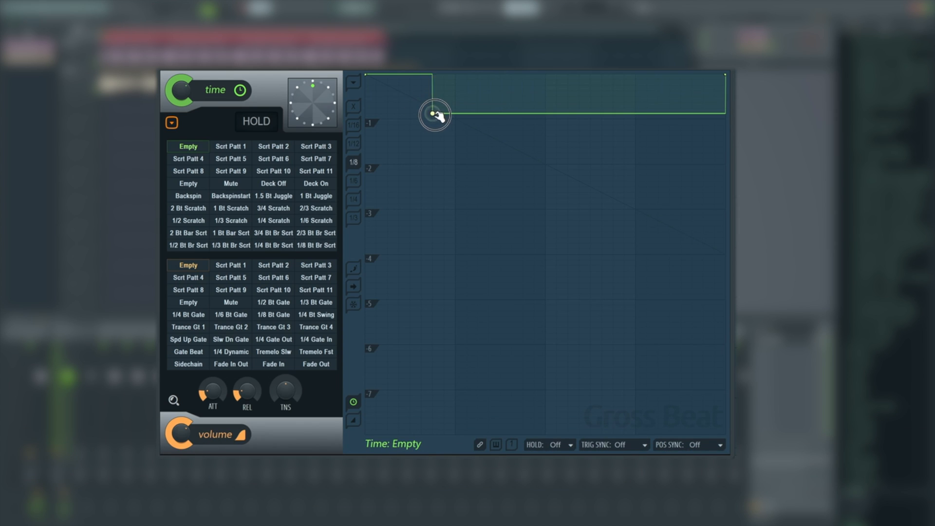
drag(433, 114, 390, 181)
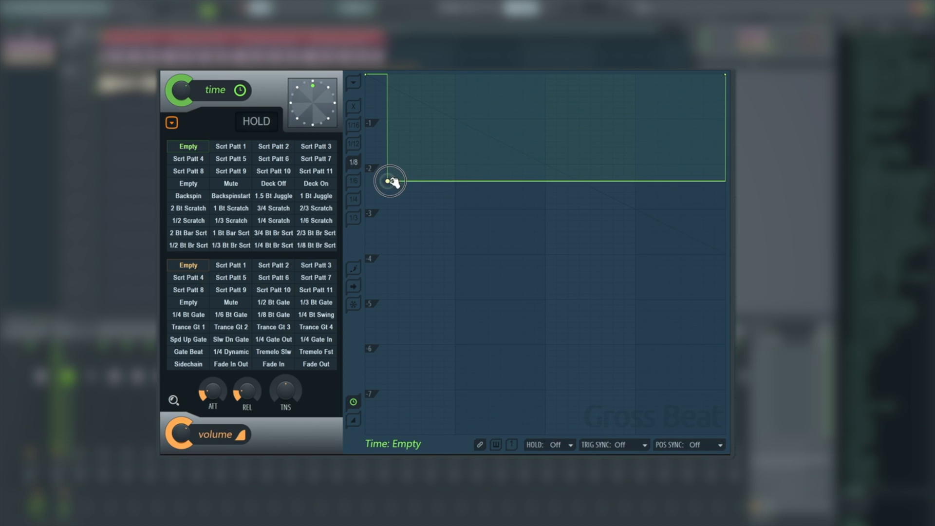
drag(391, 181, 454, 120)
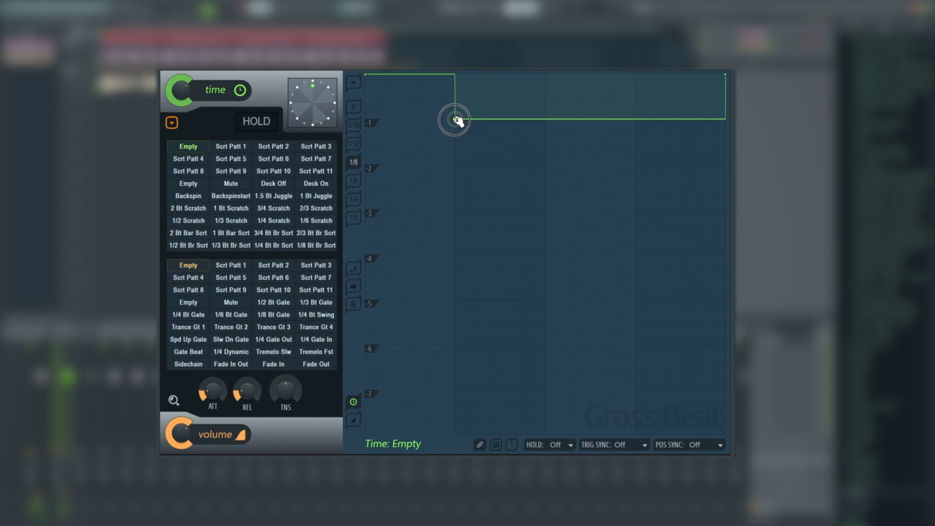
drag(454, 118, 455, 120)
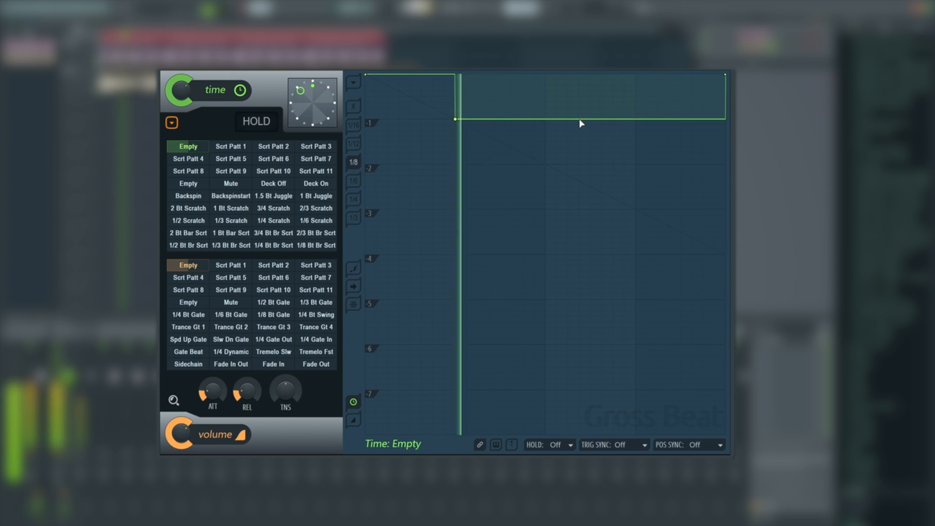
drag(582, 123, 549, 165)
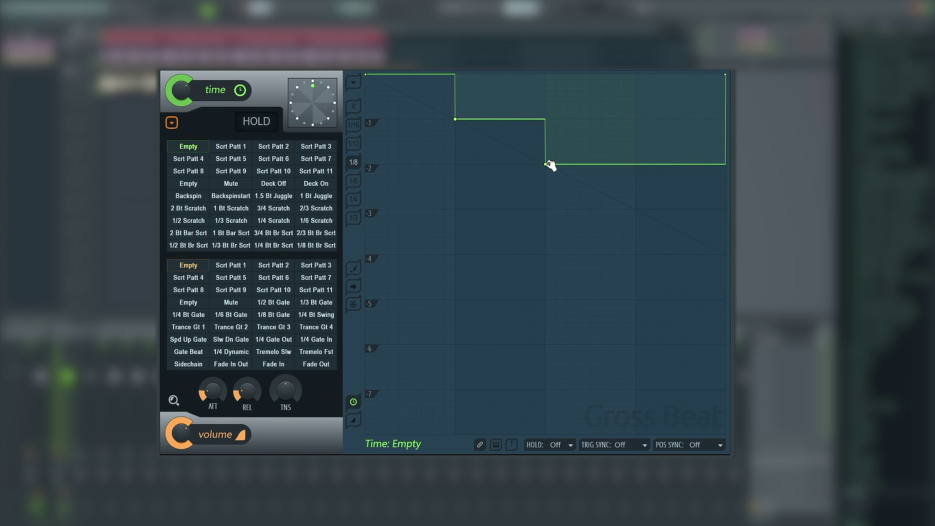
drag(548, 165, 635, 205)
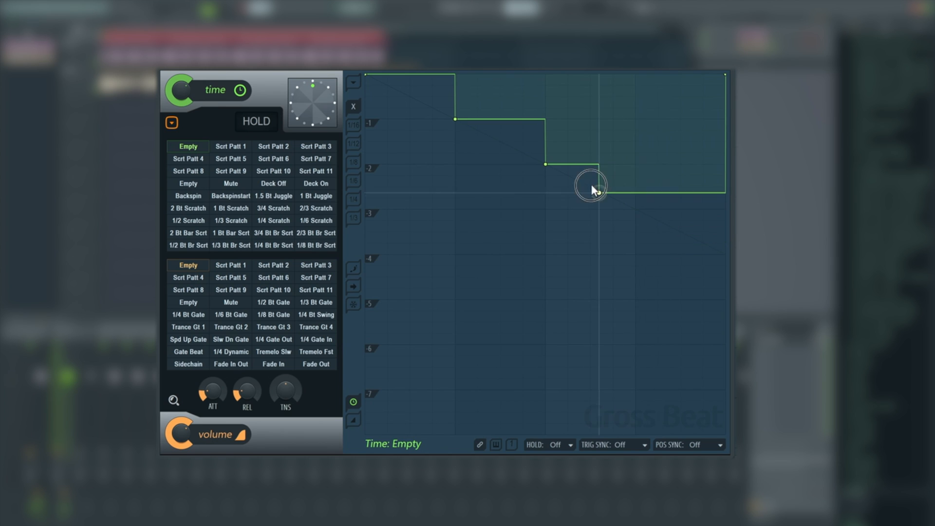
drag(593, 183, 601, 251)
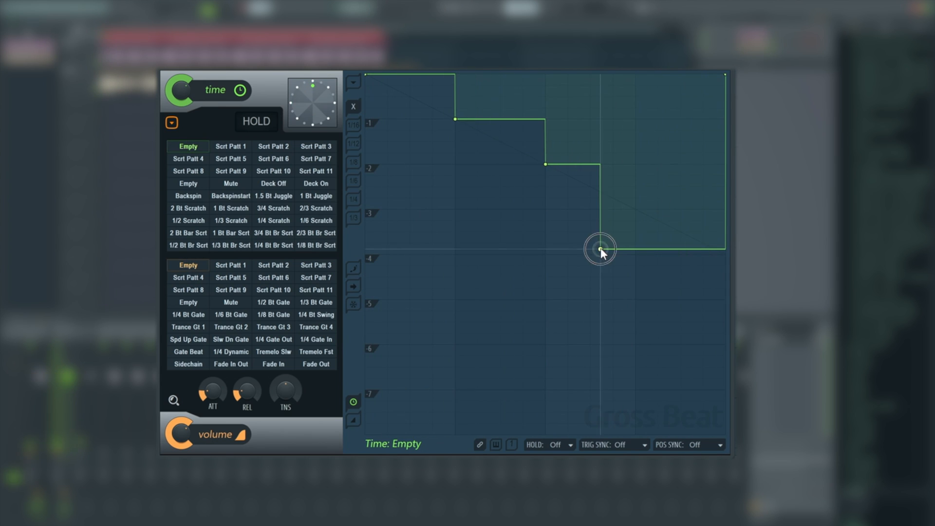
drag(600, 249, 634, 209)
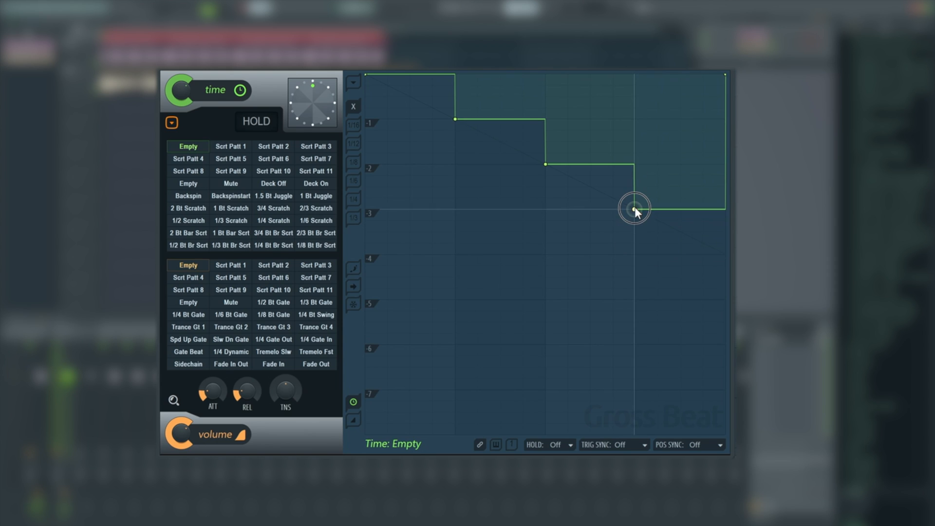
drag(634, 209, 635, 207)
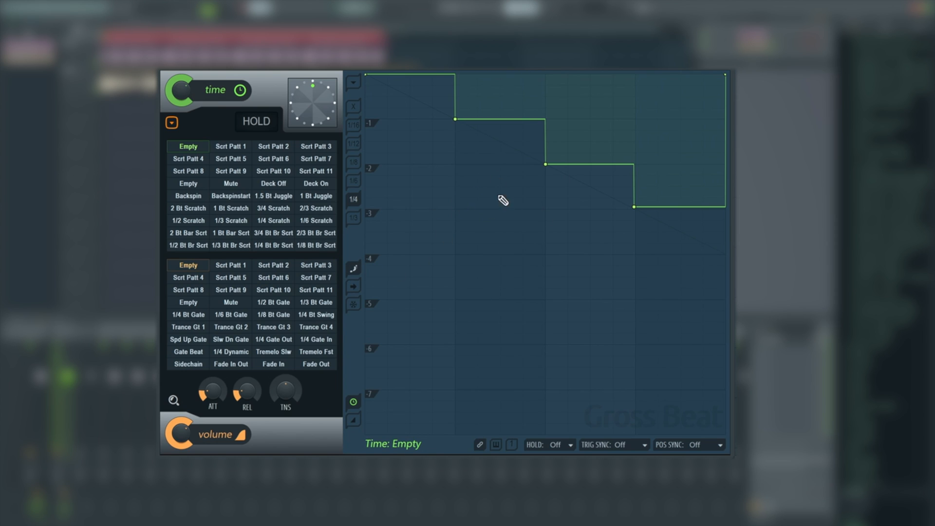
drag(453, 119, 570, 143)
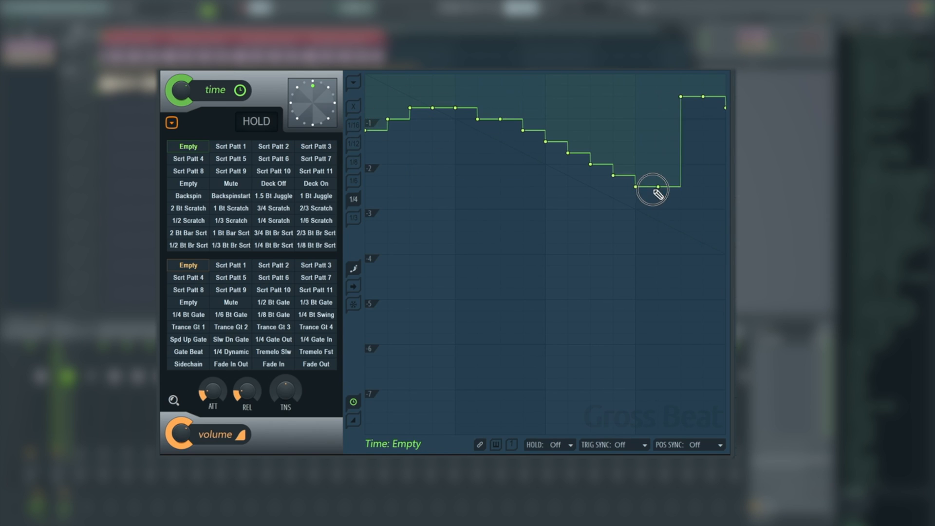
drag(653, 191, 444, 125)
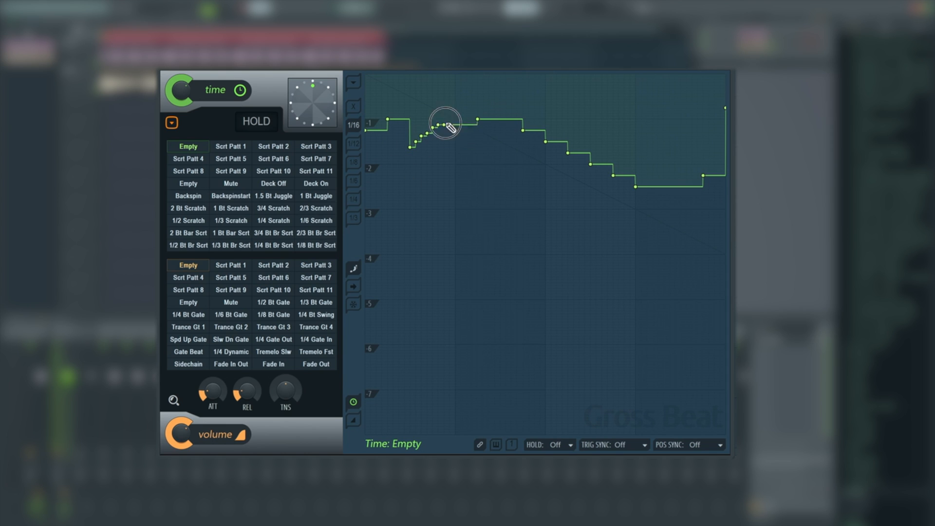
drag(444, 125, 373, 99)
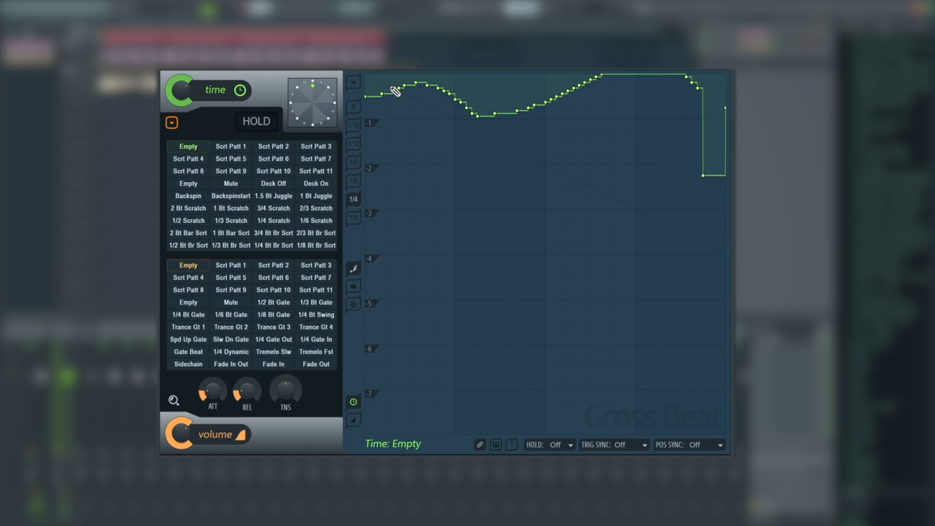
drag(370, 84, 716, 199)
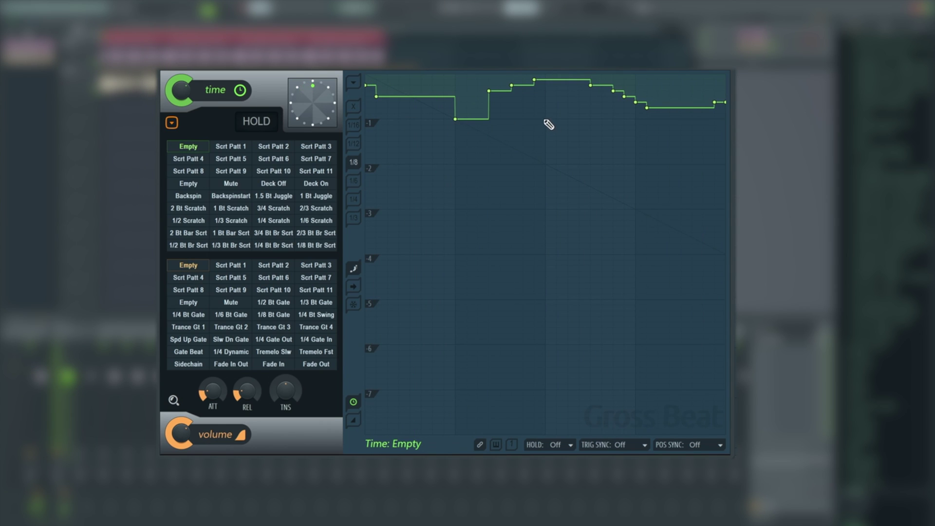
drag(549, 124, 716, 208)
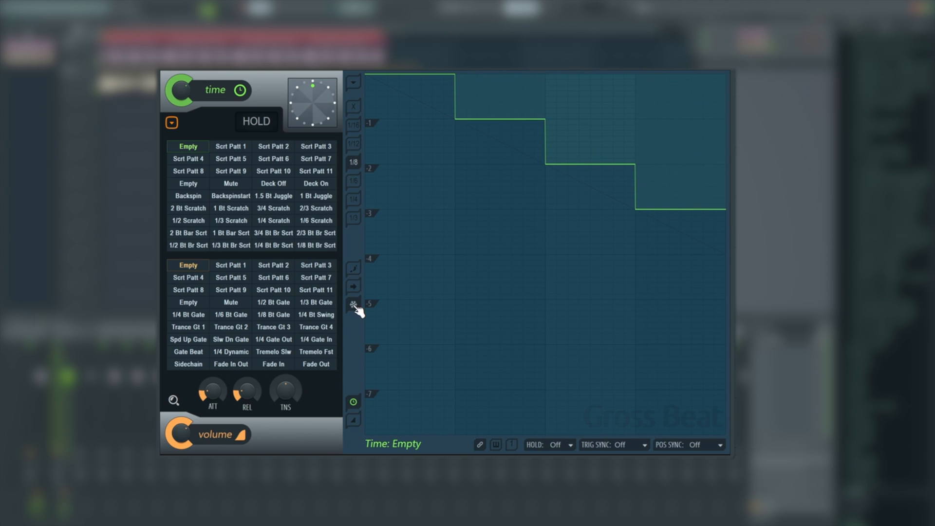
mouse_move(375, 96)
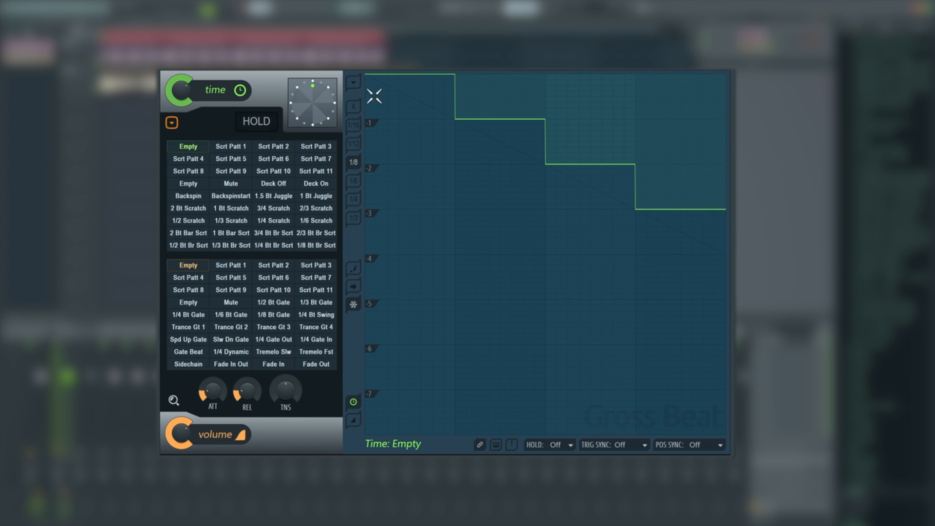
mouse_move(472, 111)
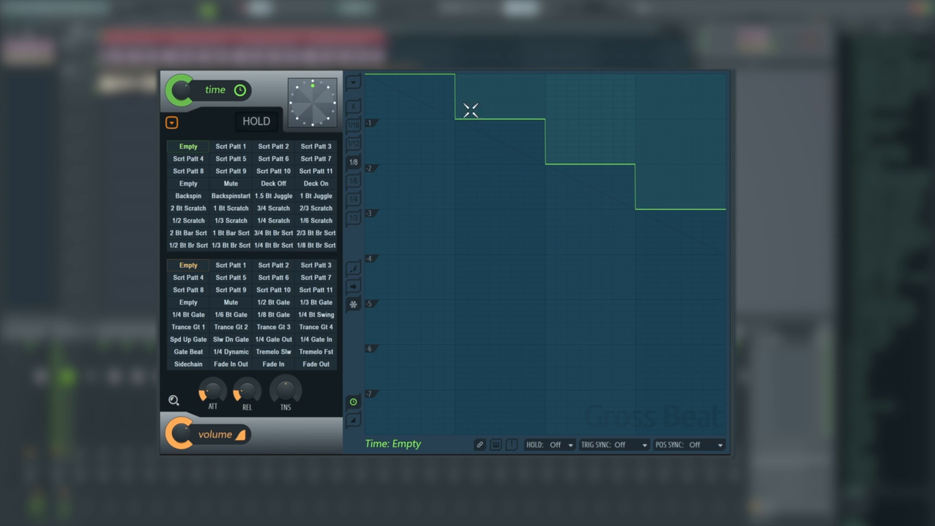
mouse_move(545, 241)
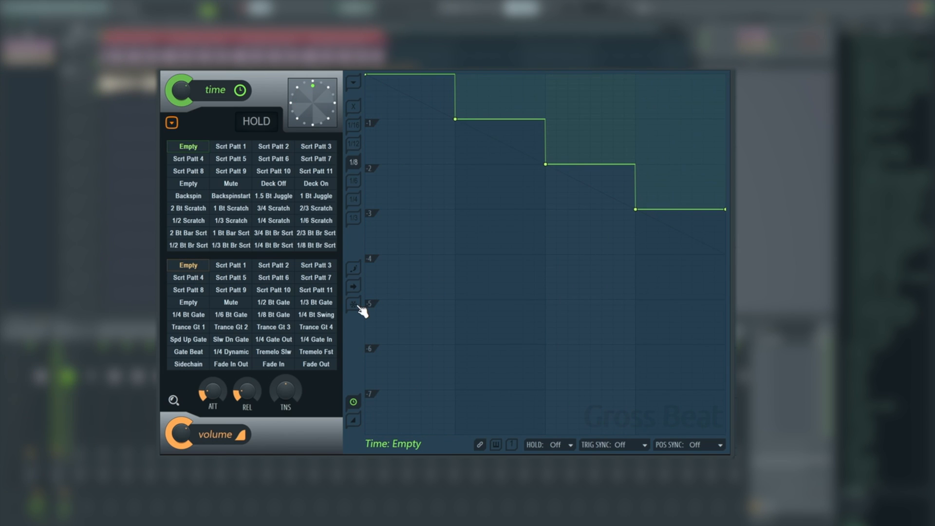
mouse_move(354, 403)
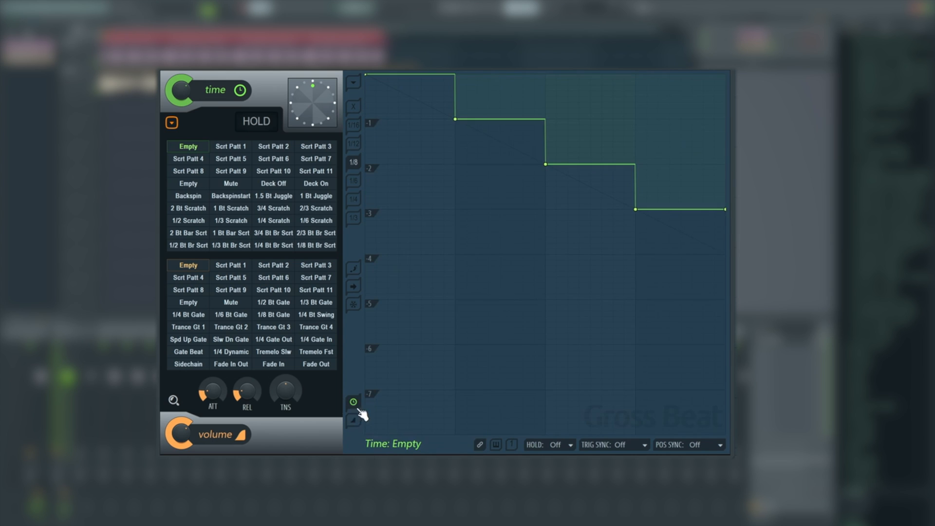
click(353, 420)
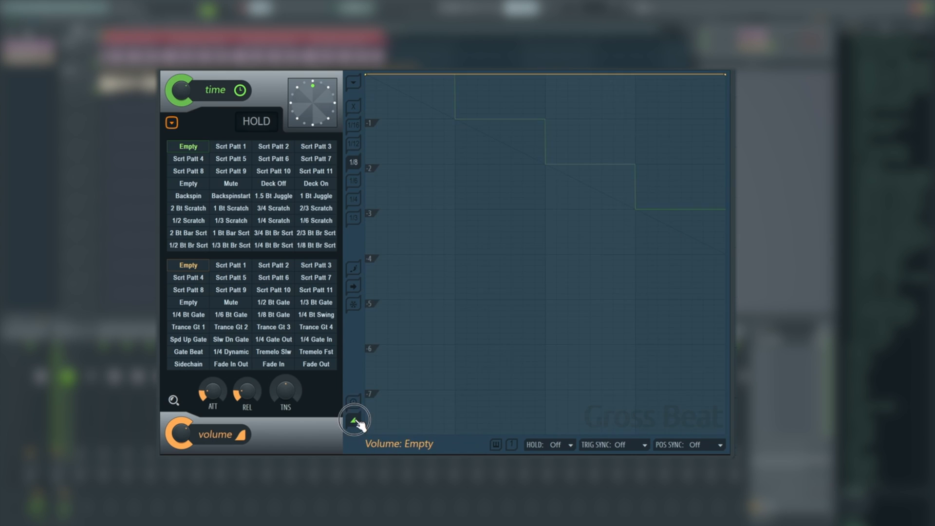
click(353, 420)
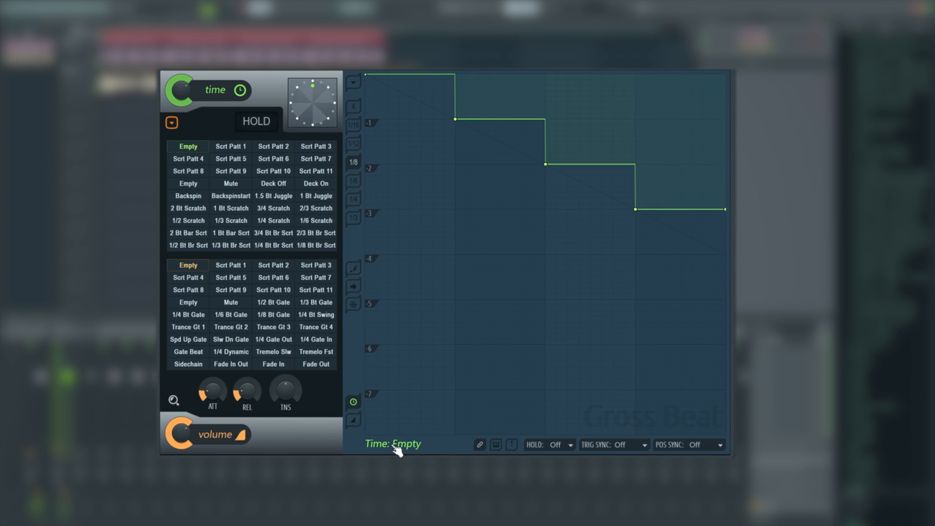
mouse_move(191, 204)
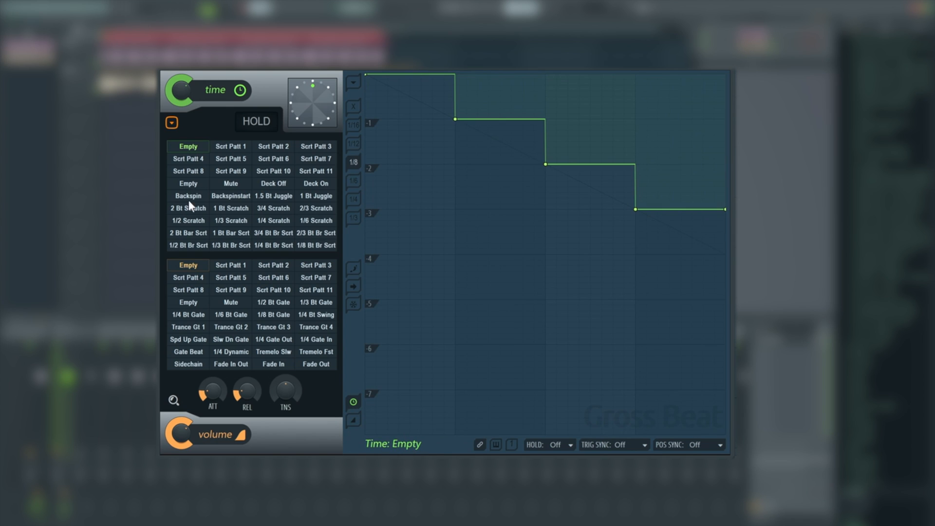
- Rename the first time slot to 'Test'
click(171, 122)
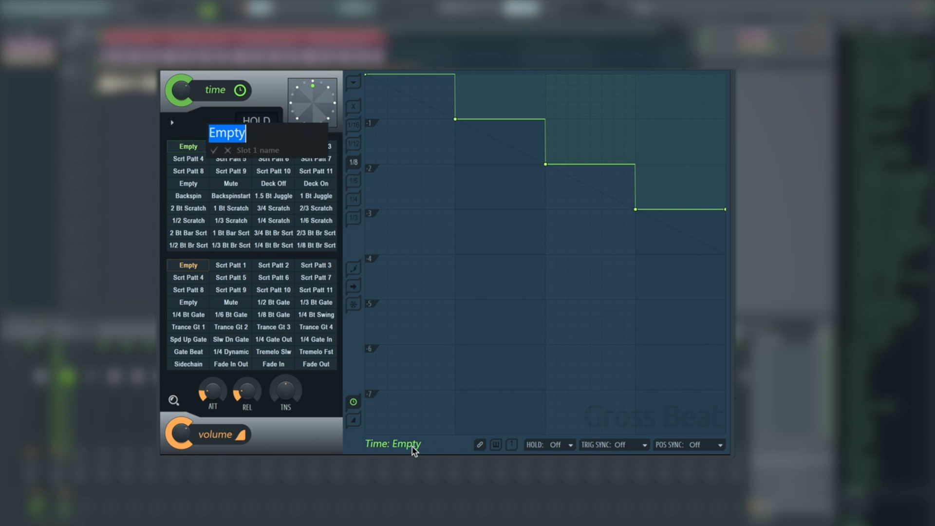
text(Test)
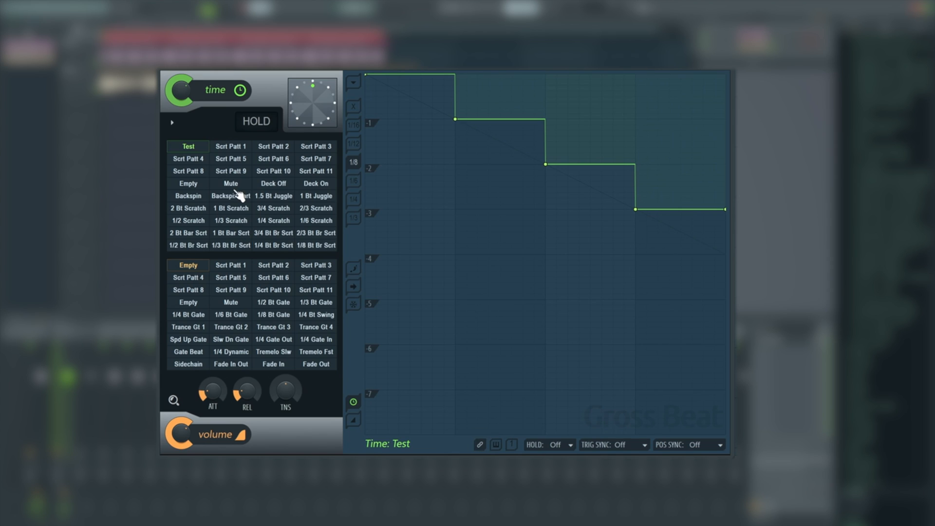
mouse_move(186, 150)
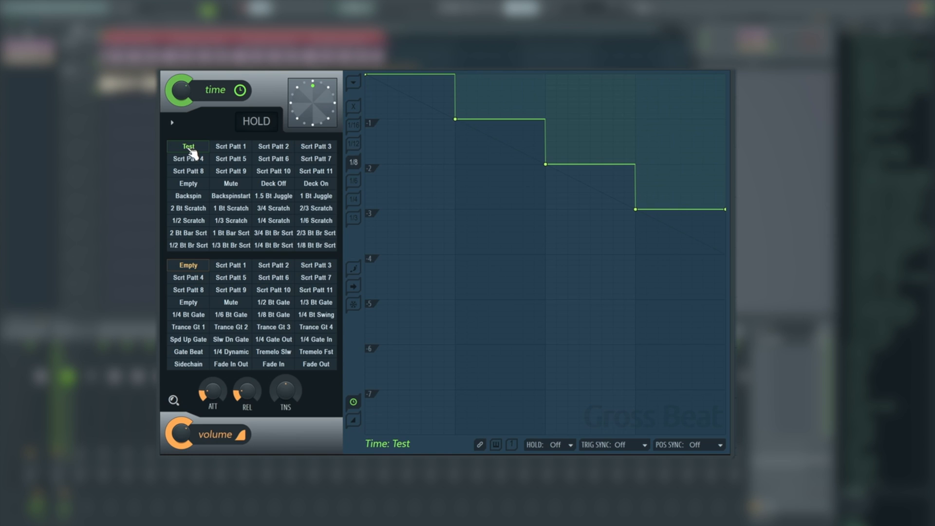
click(187, 159)
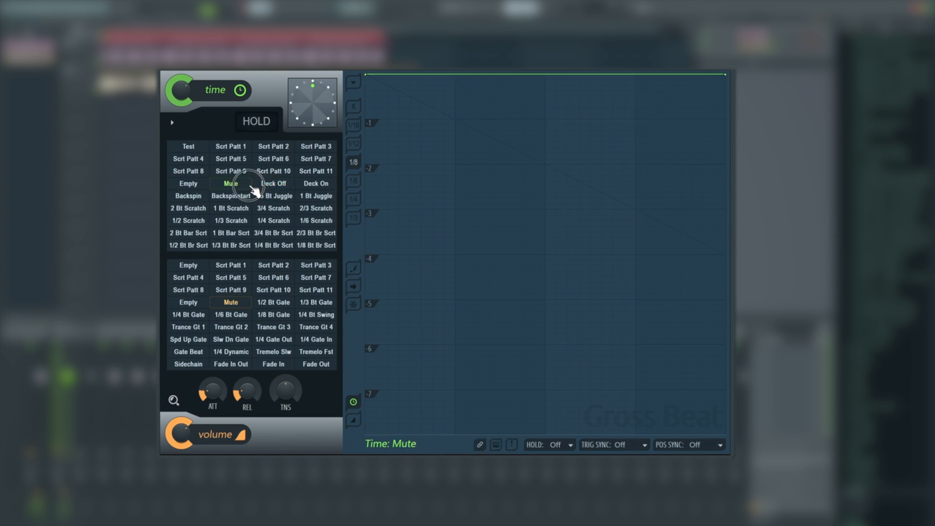
click(231, 171)
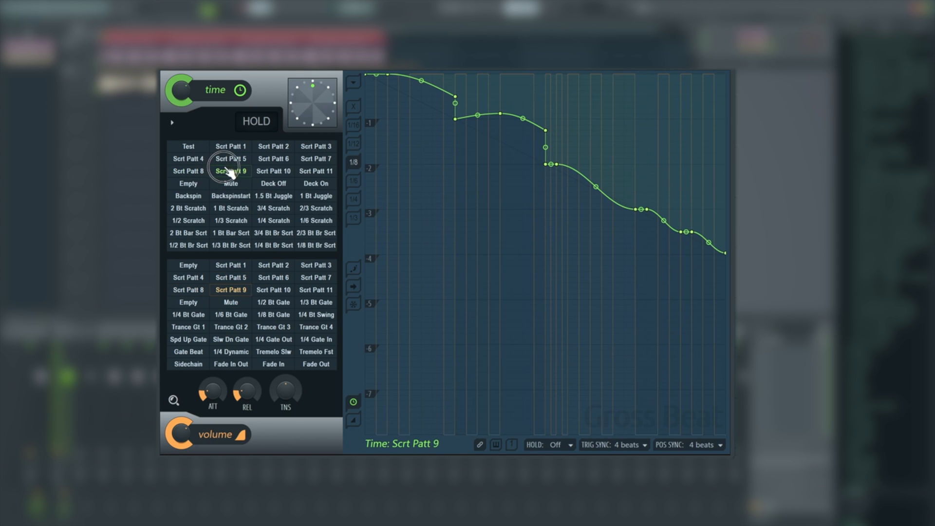
click(273, 289)
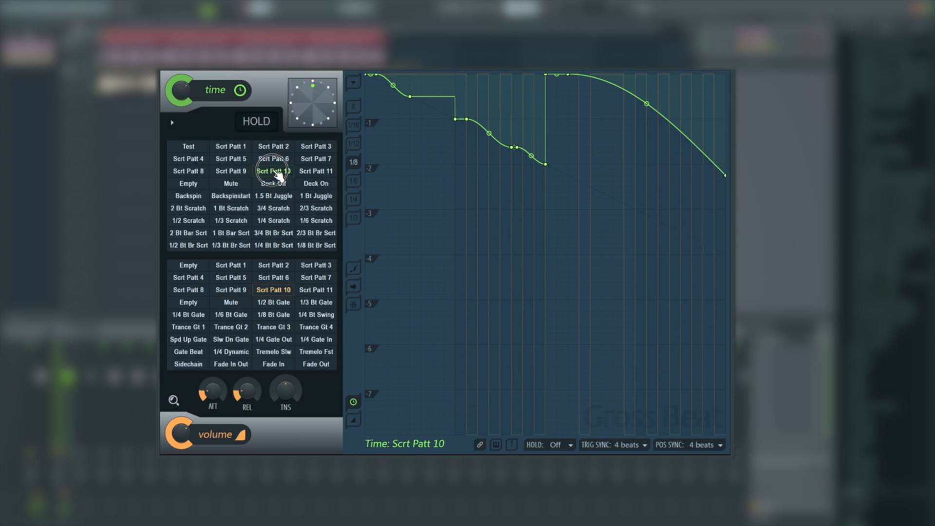
mouse_move(278, 172)
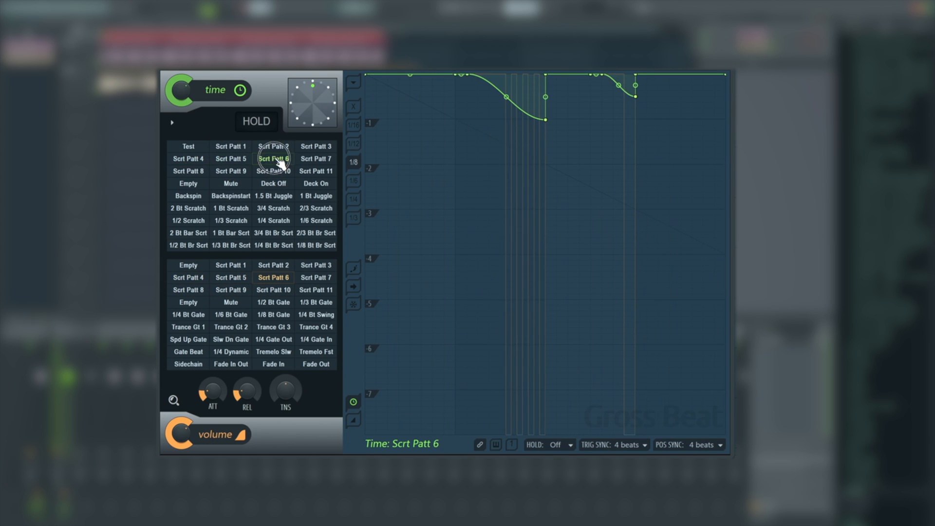
click(188, 147)
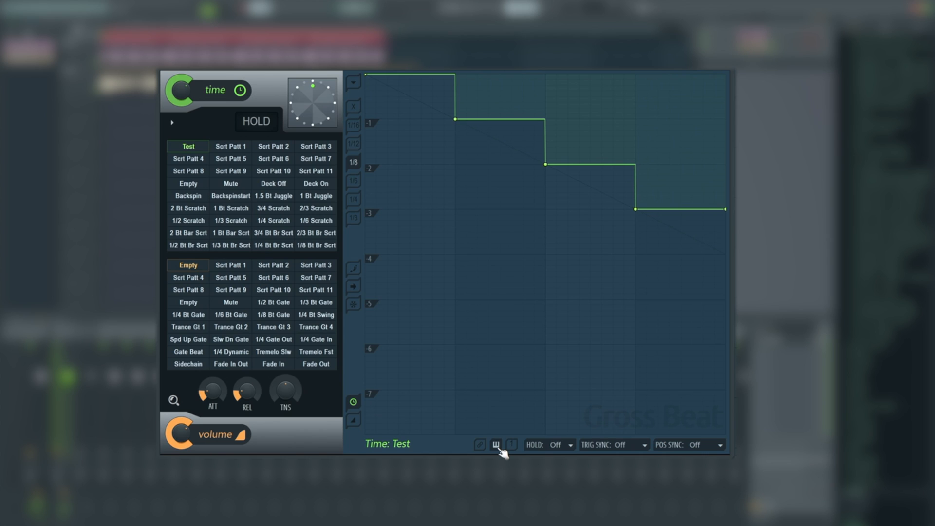
click(511, 445)
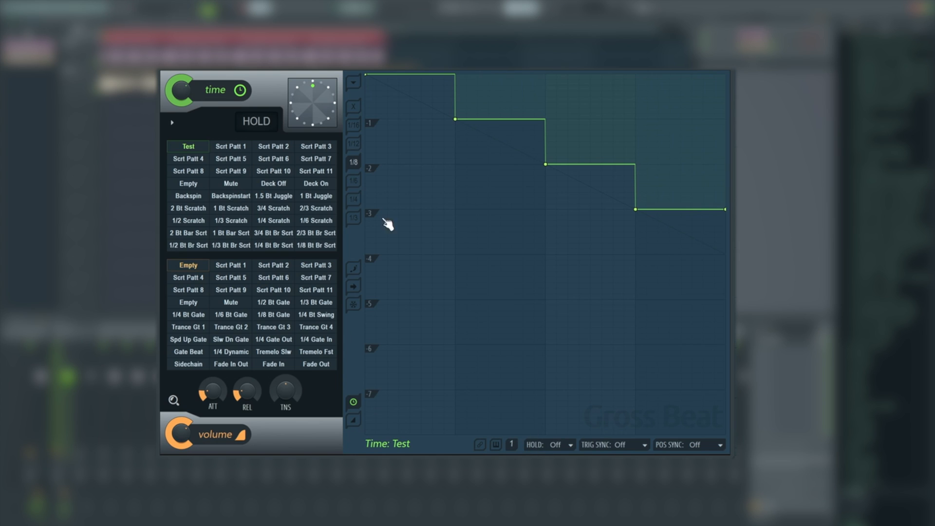
click(230, 147)
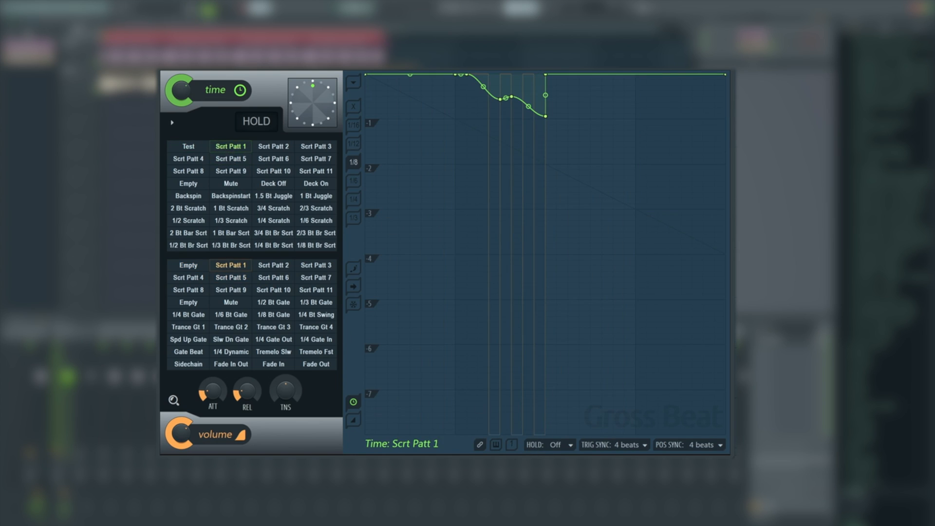
click(188, 146)
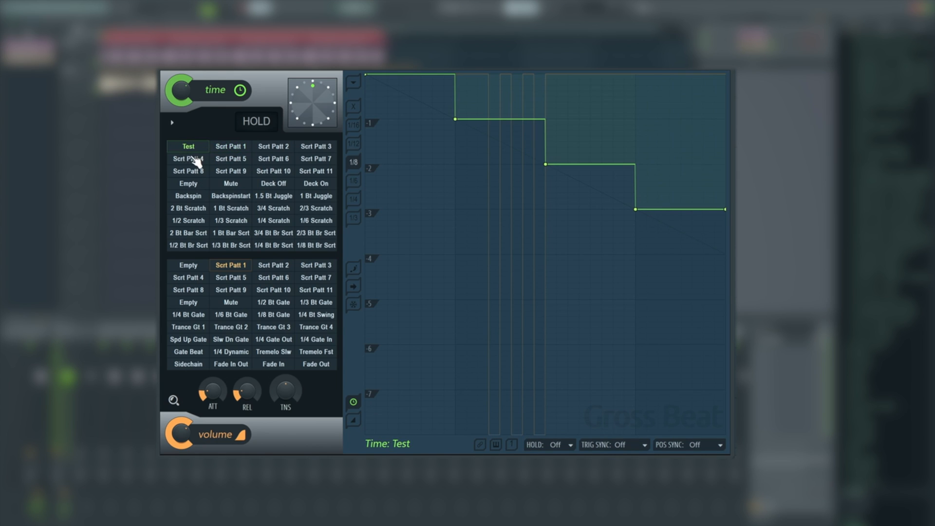
click(230, 146)
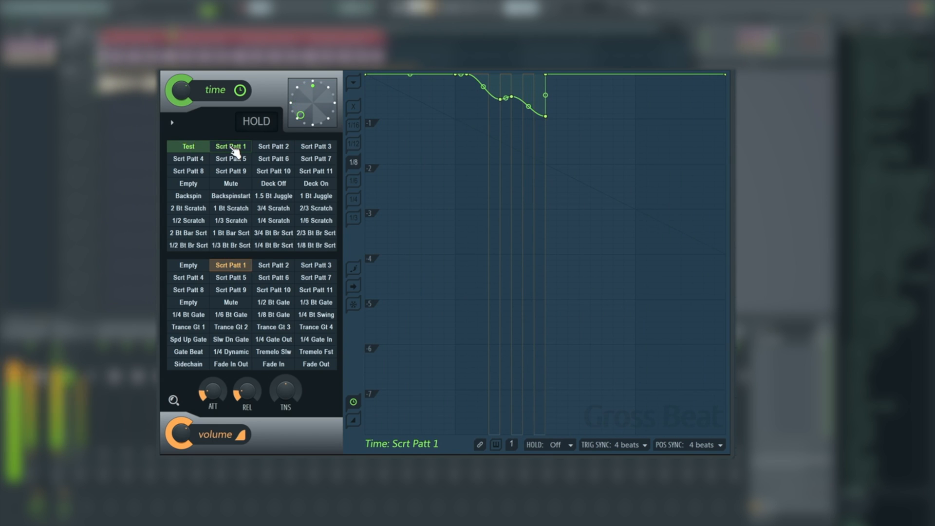
click(188, 146)
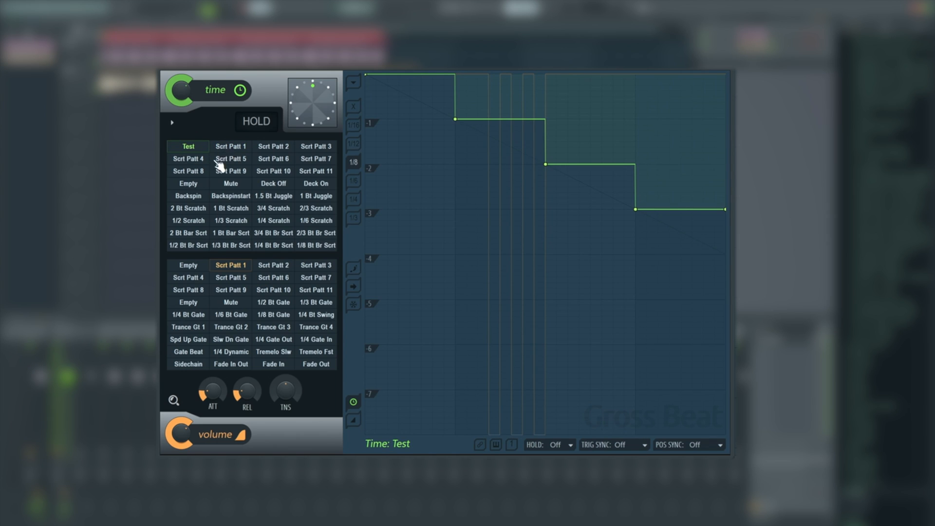
mouse_move(183, 160)
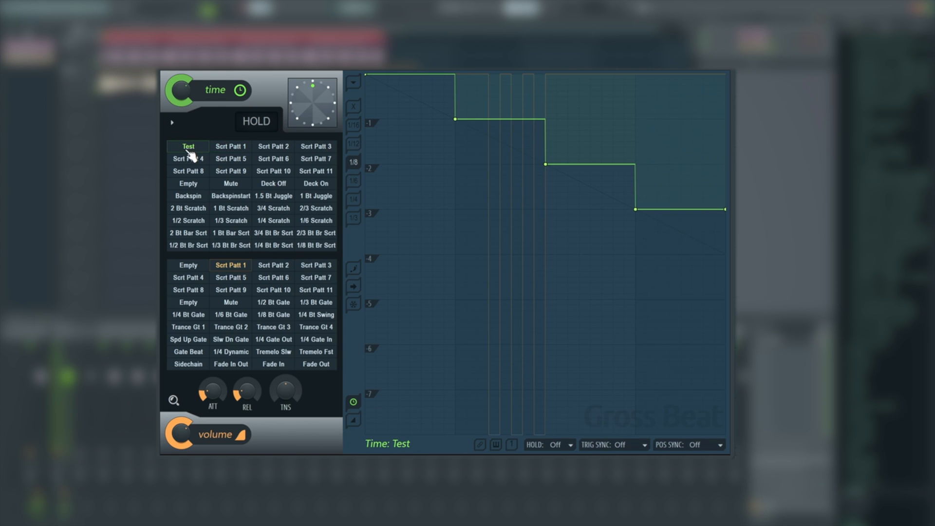
mouse_move(599, 167)
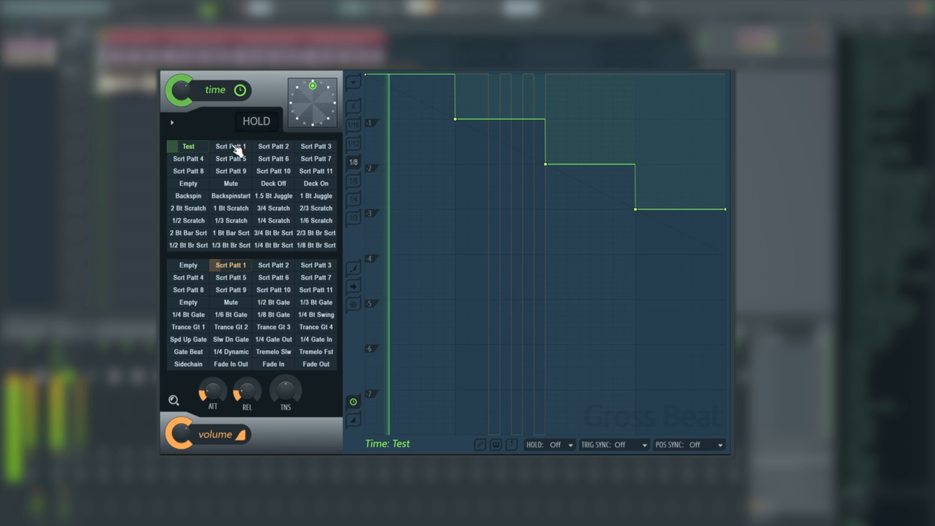
click(230, 146)
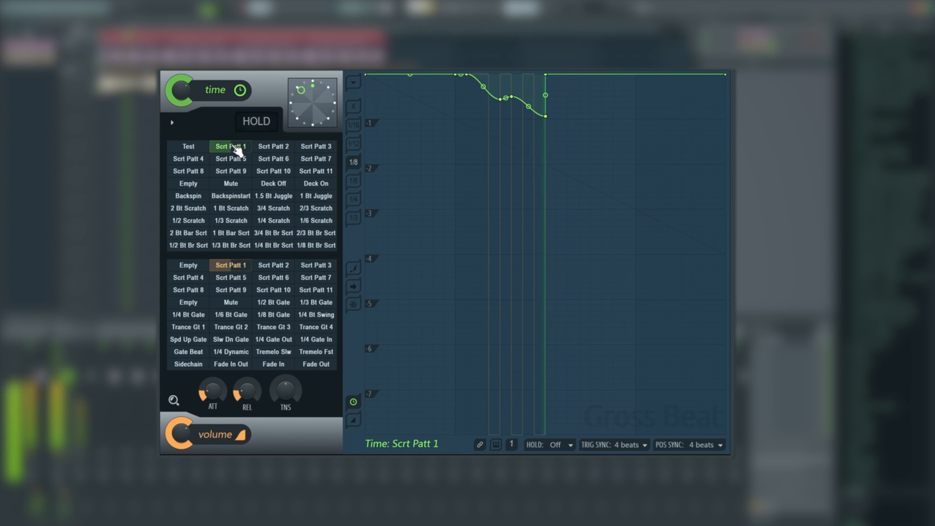
click(188, 146)
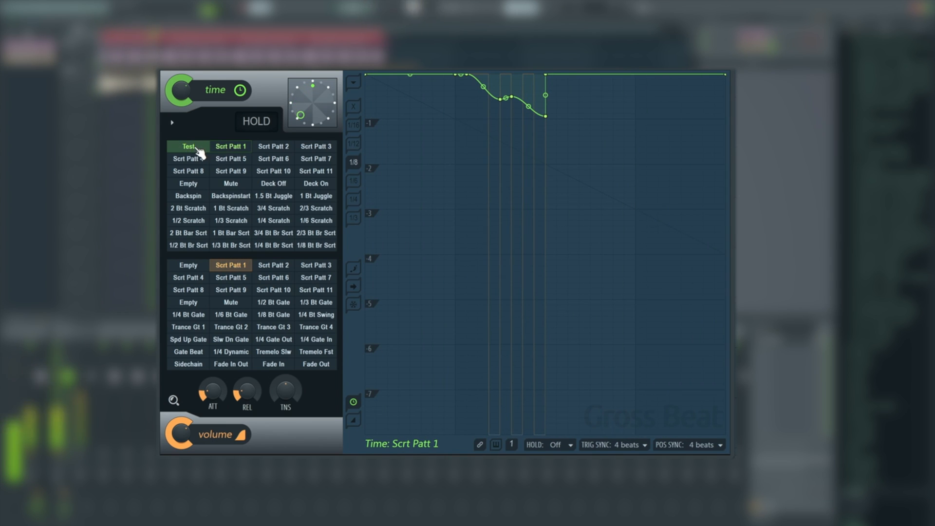
click(188, 146)
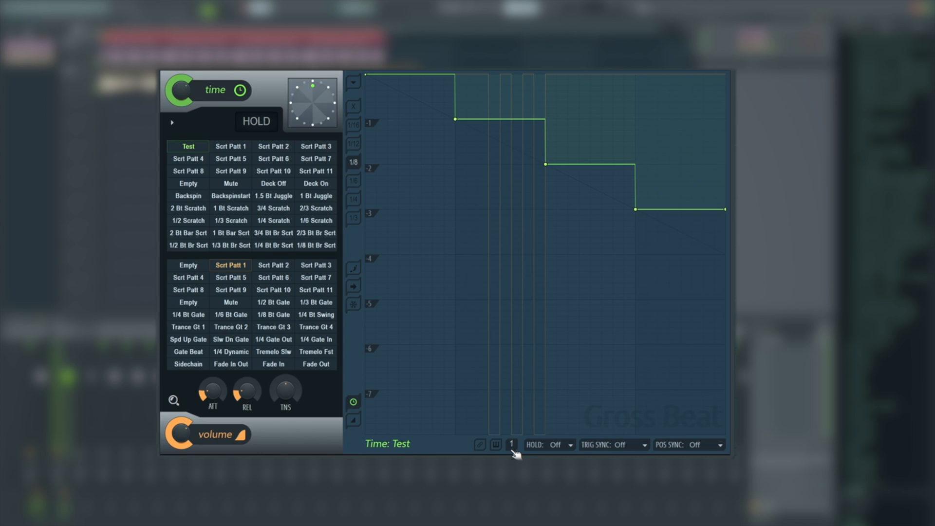
mouse_move(622, 461)
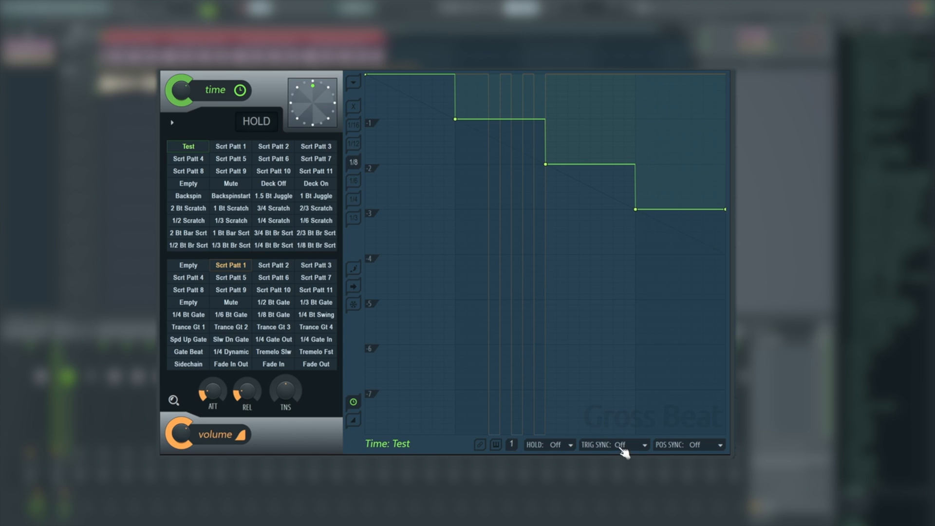
- Check the TRIG SYNC dropdown and keep trigger sync Off
click(630, 445)
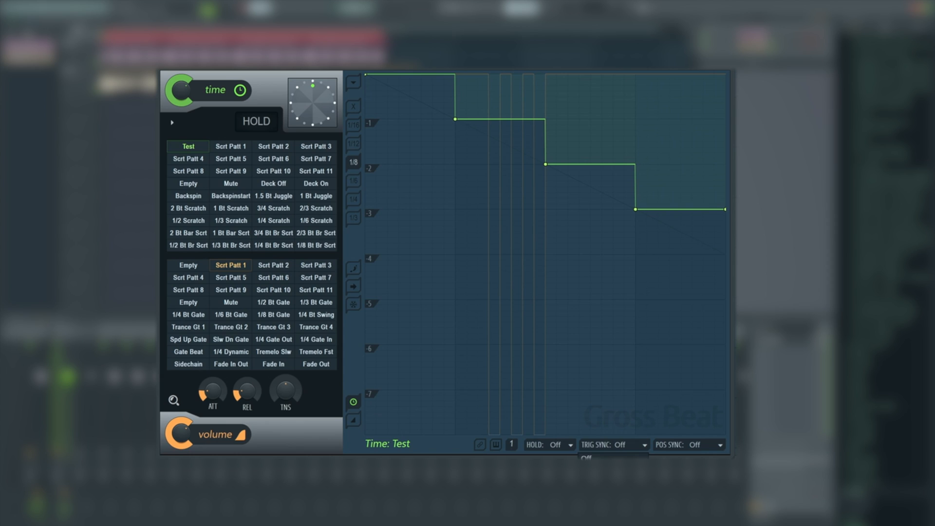
click(719, 445)
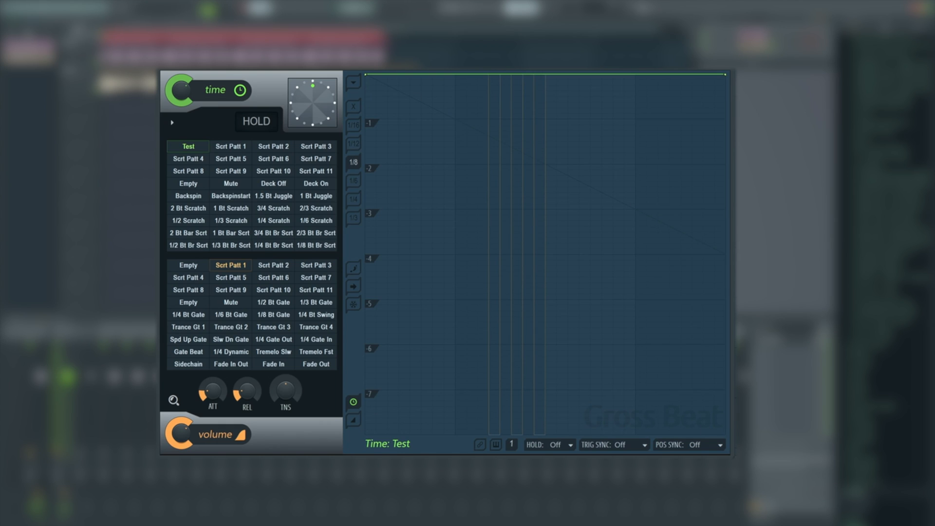
mouse_move(553, 72)
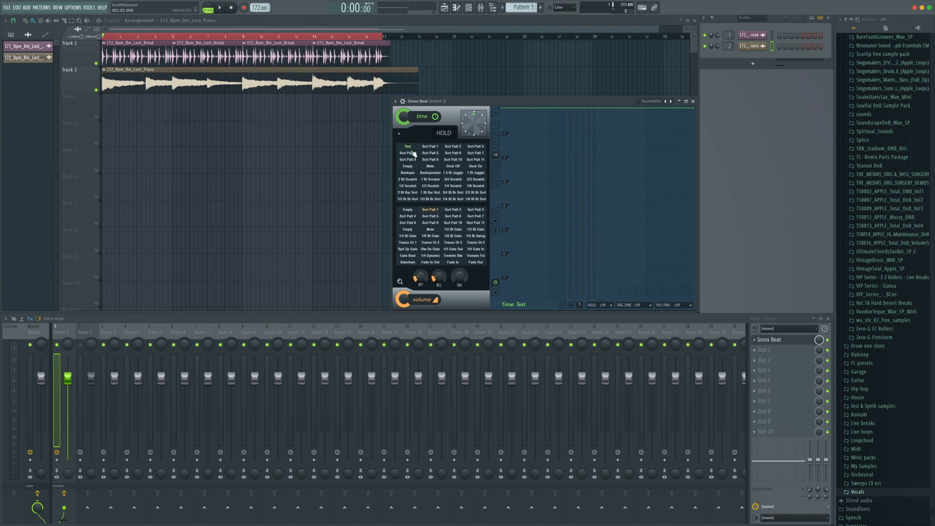
- Create an automation clip from the Gross Beat time slot control
right_click(407, 152)
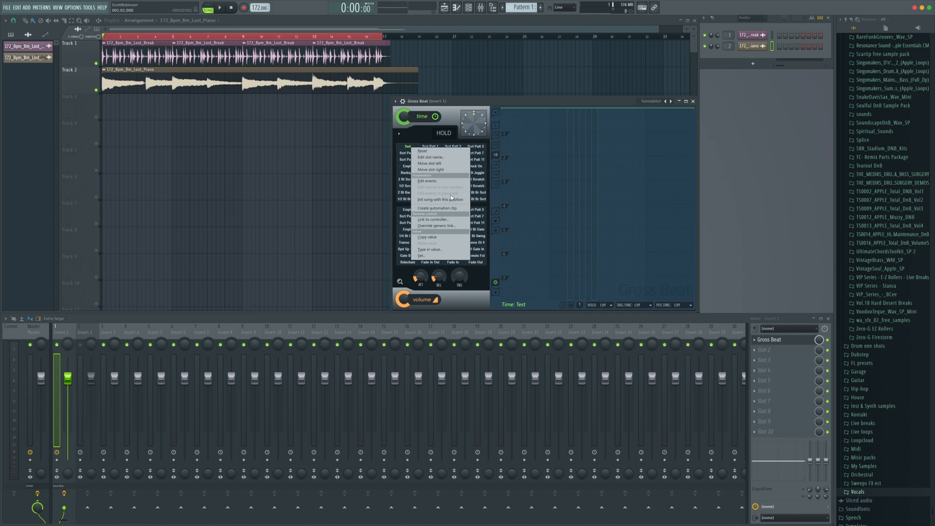
click(439, 209)
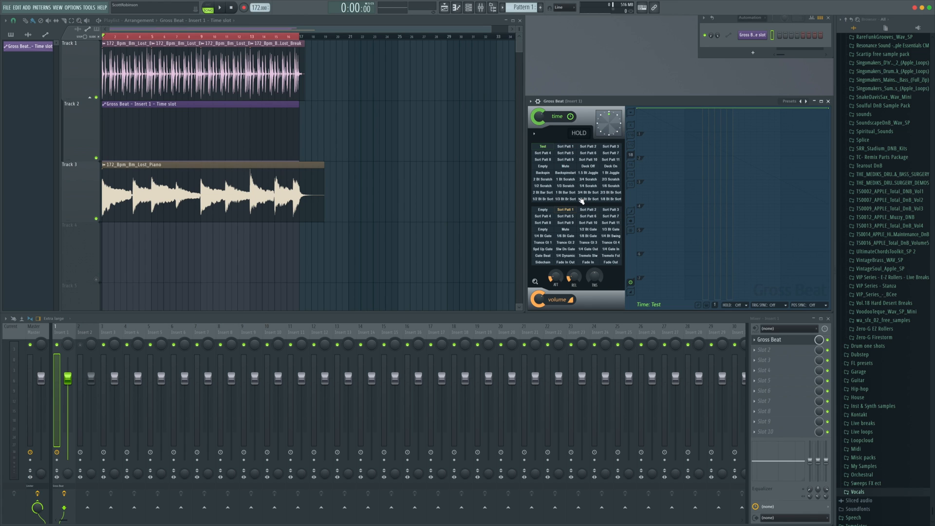
mouse_move(571, 160)
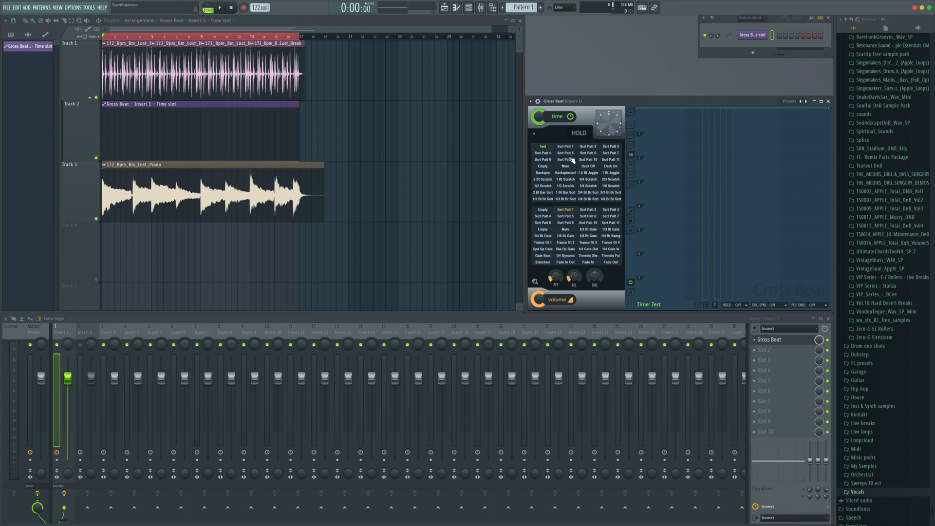
mouse_move(569, 156)
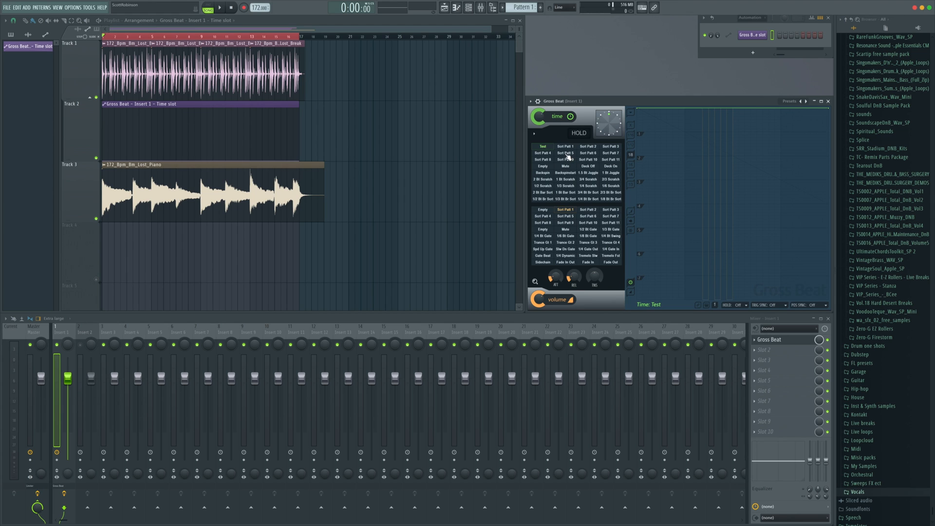
- Raise a mid-clip stretch of the time-slot automation to the Scrt Patt 5 slot and set its point shape
right_click(566, 152)
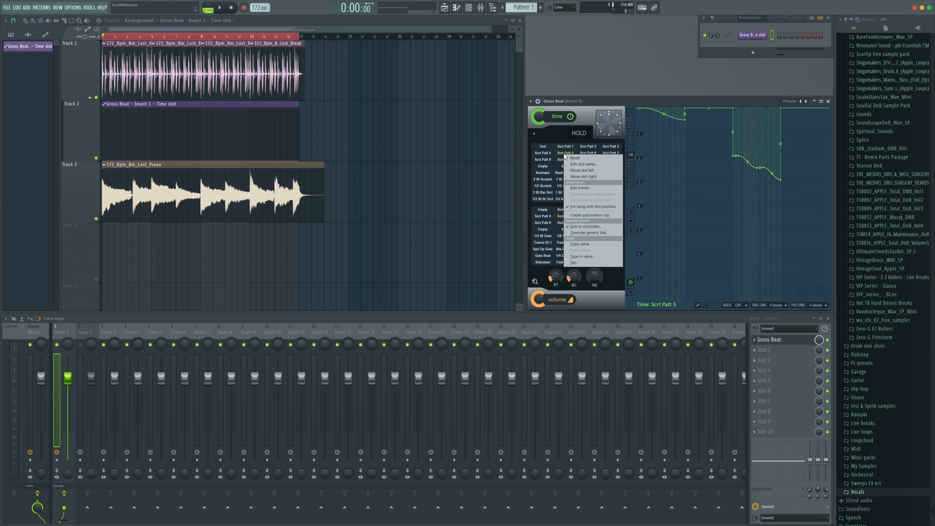
click(588, 242)
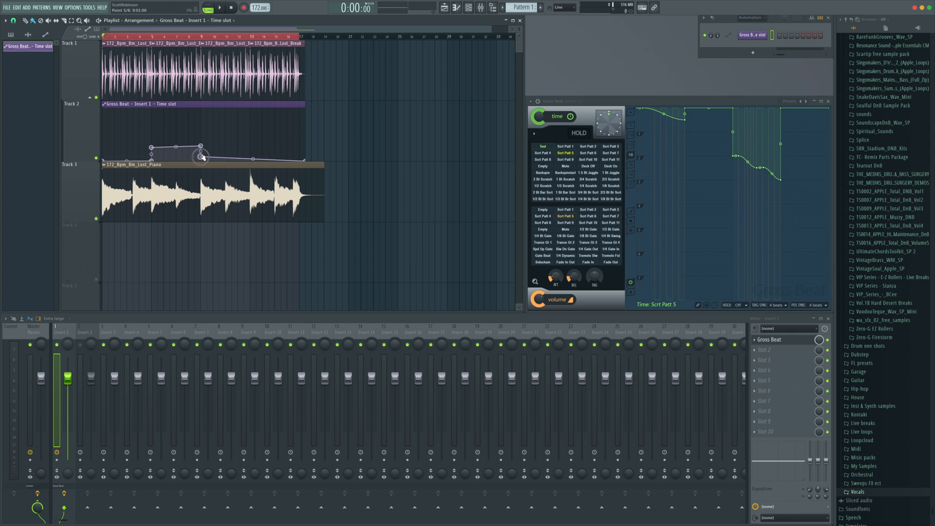
drag(202, 157, 203, 147)
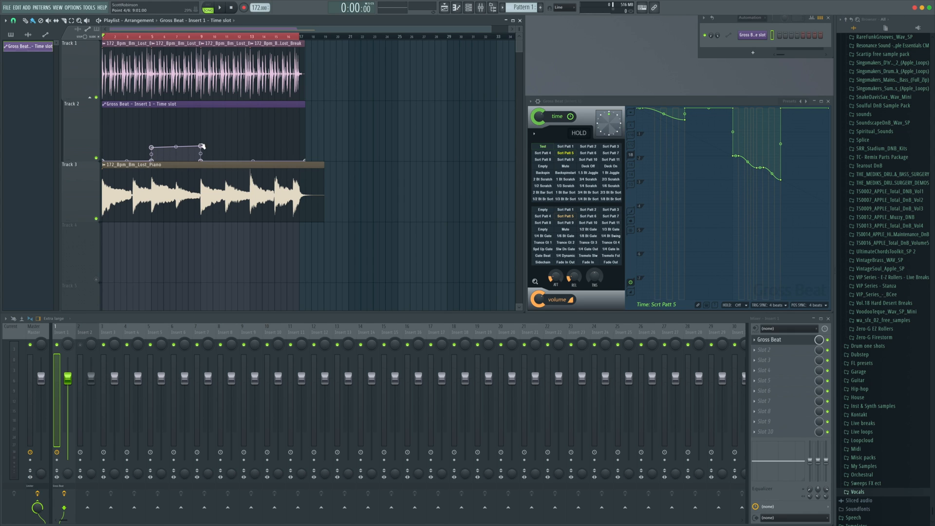
right_click(201, 146)
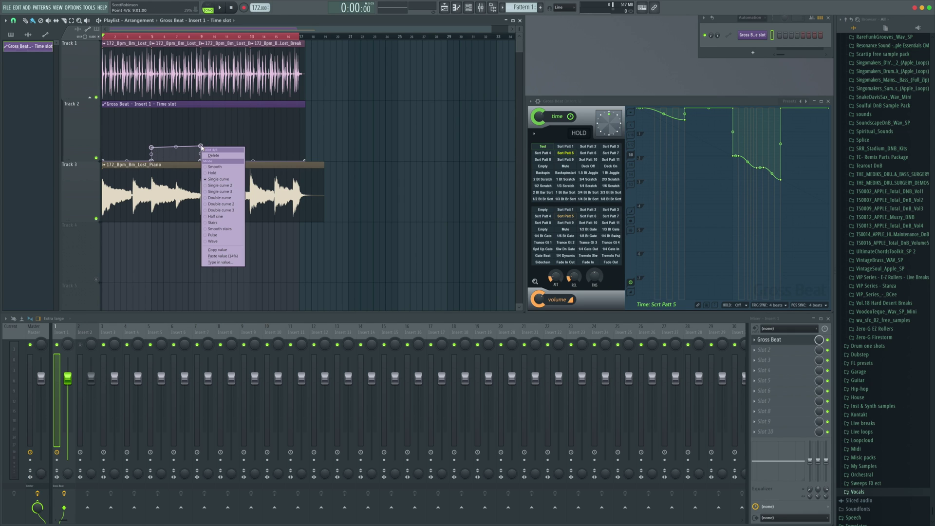
mouse_move(223, 255)
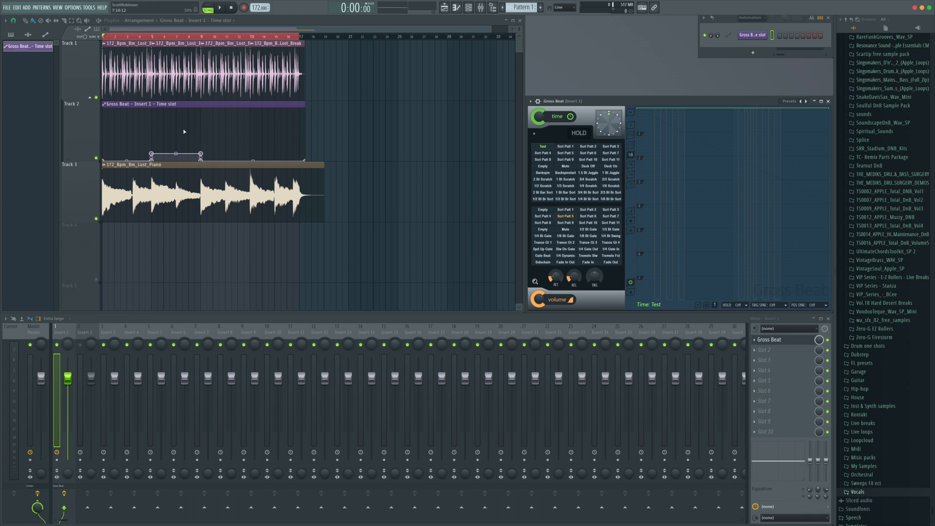
mouse_move(146, 134)
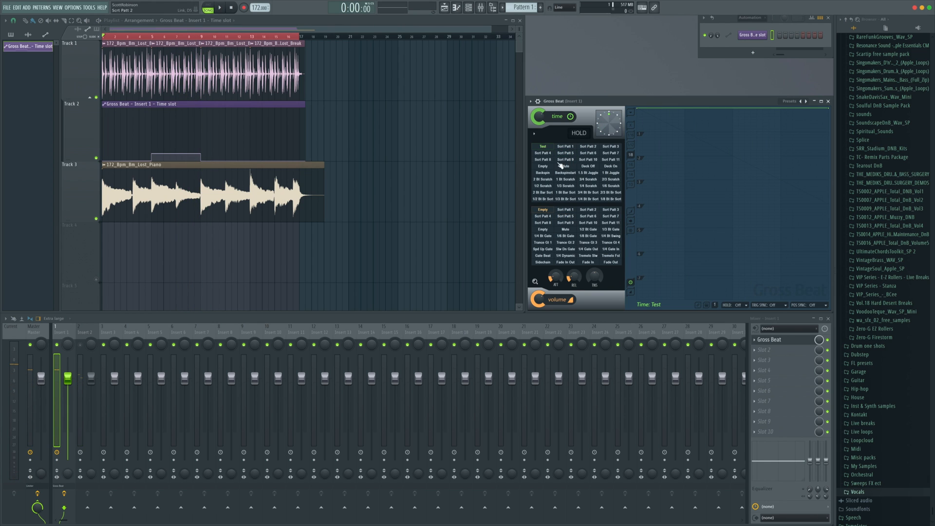
- Select the Mute slot and raise a short automation bump to it, adjusting the new points' shapes
click(566, 152)
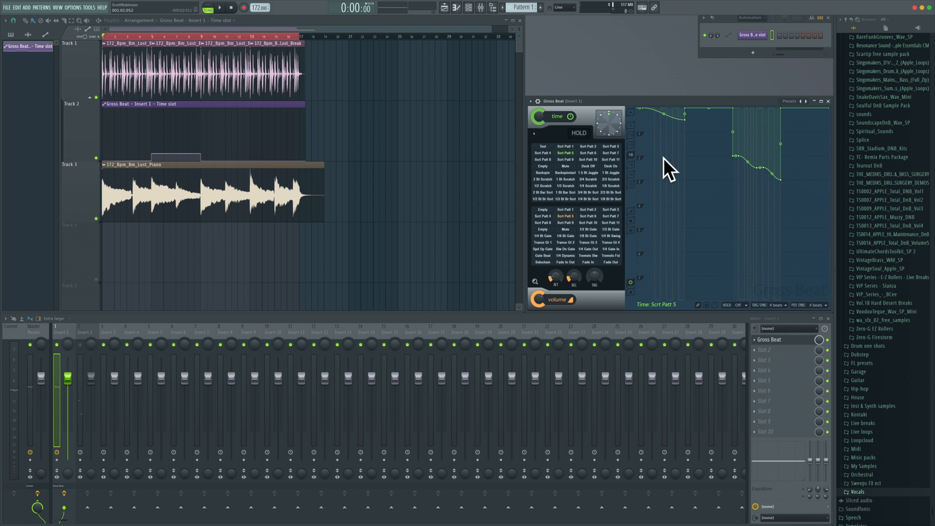
click(565, 166)
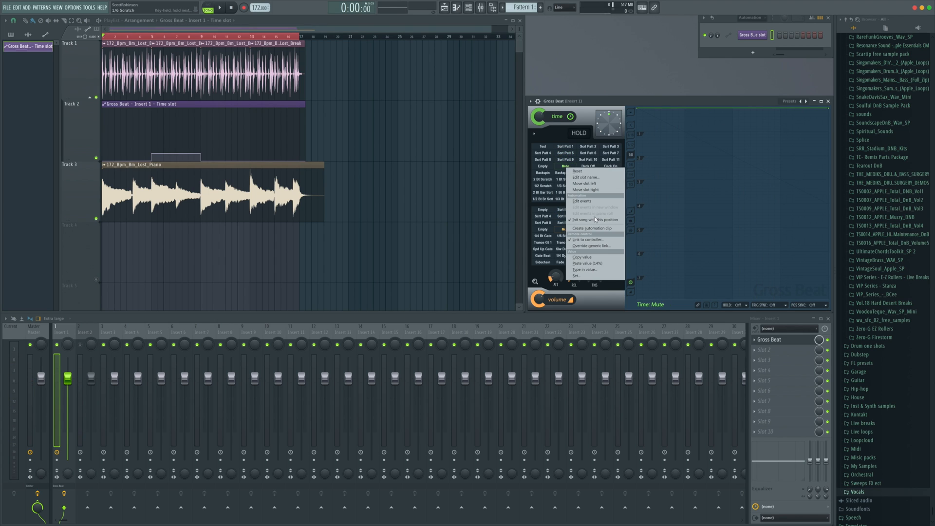
mouse_move(598, 258)
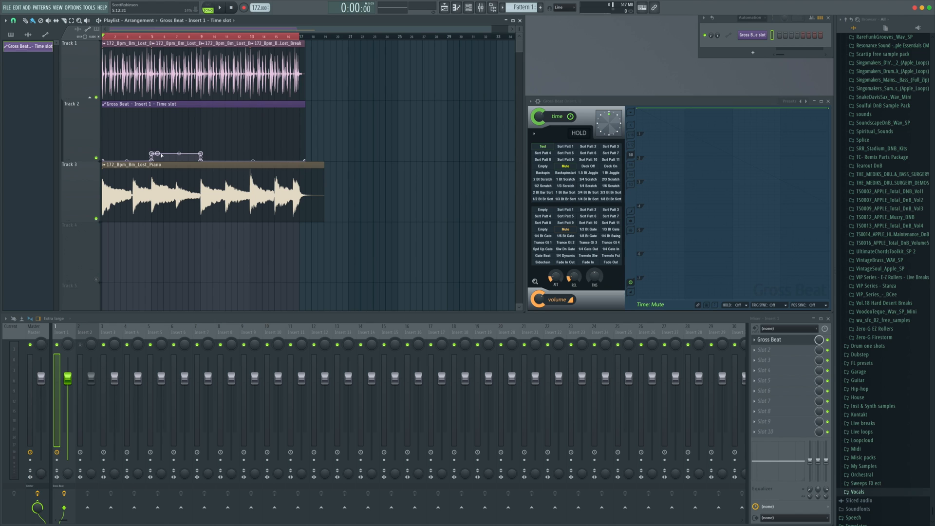
drag(166, 155, 166, 146)
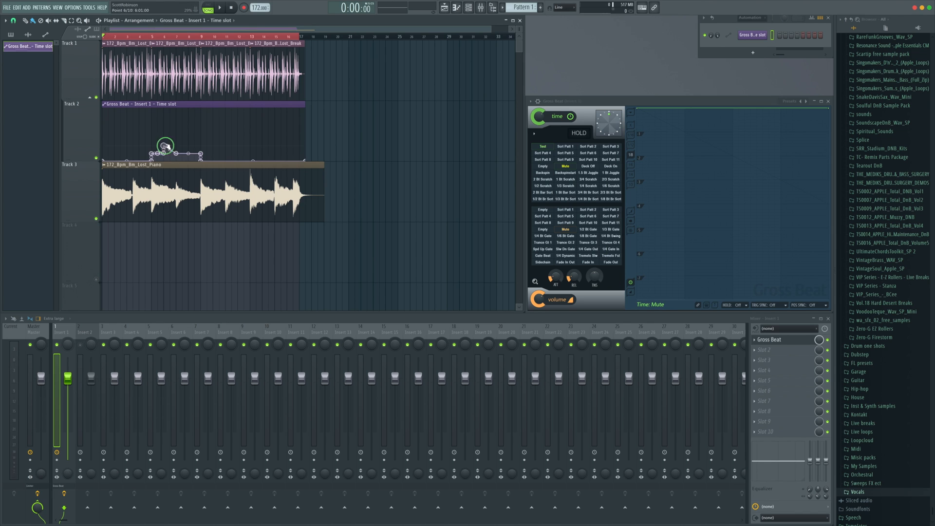
right_click(165, 147)
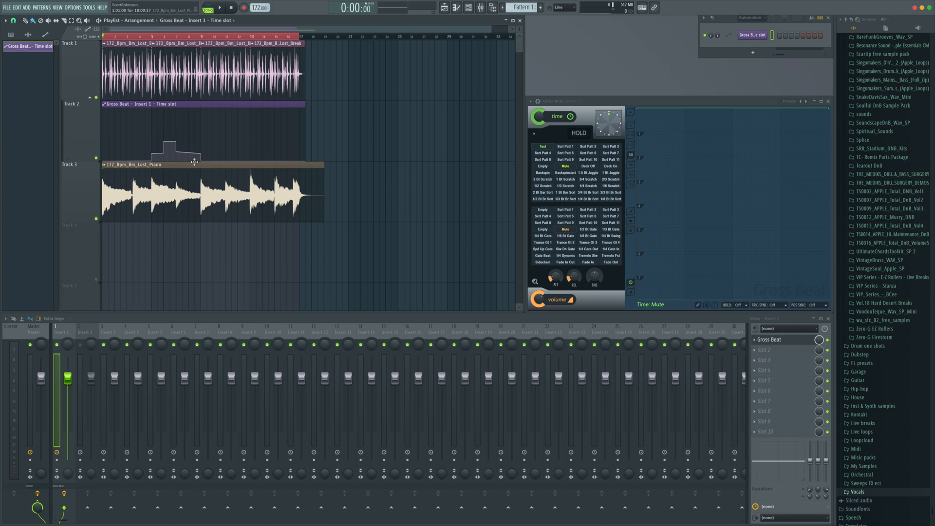
right_click(193, 161)
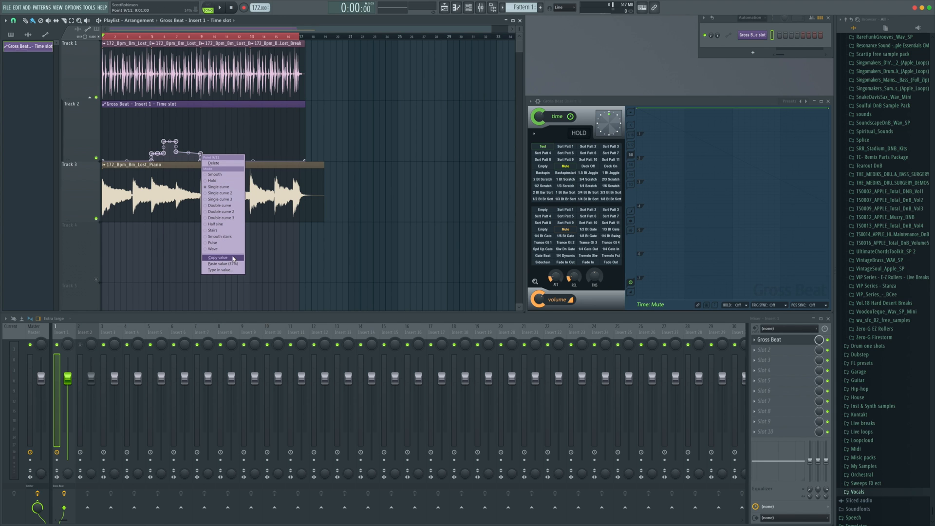